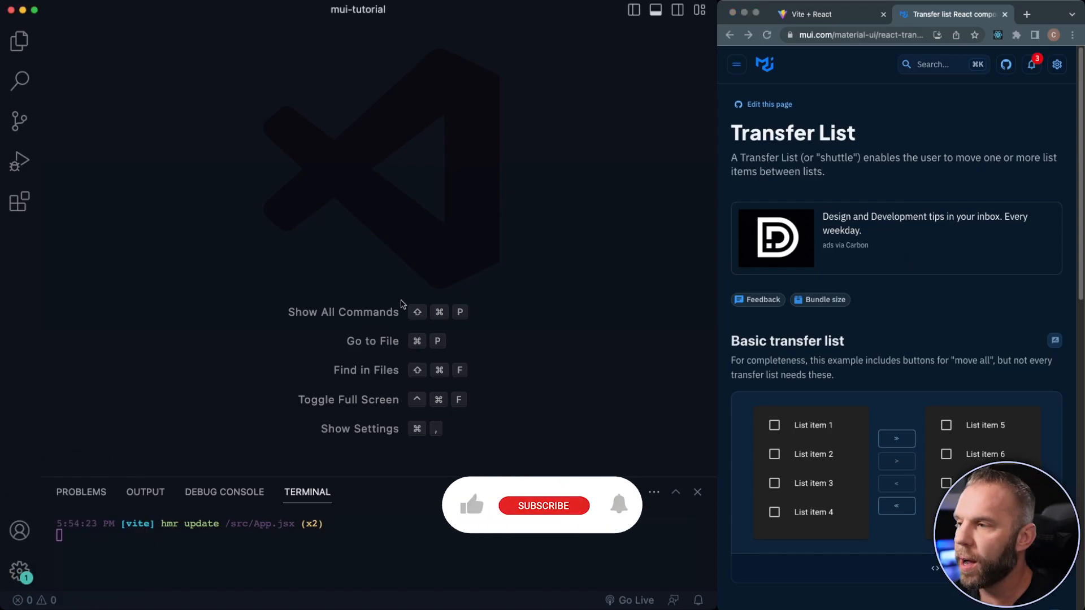
Open the Explorer to list the mui-tutorial project's source and input example files.
left_click(19, 41)
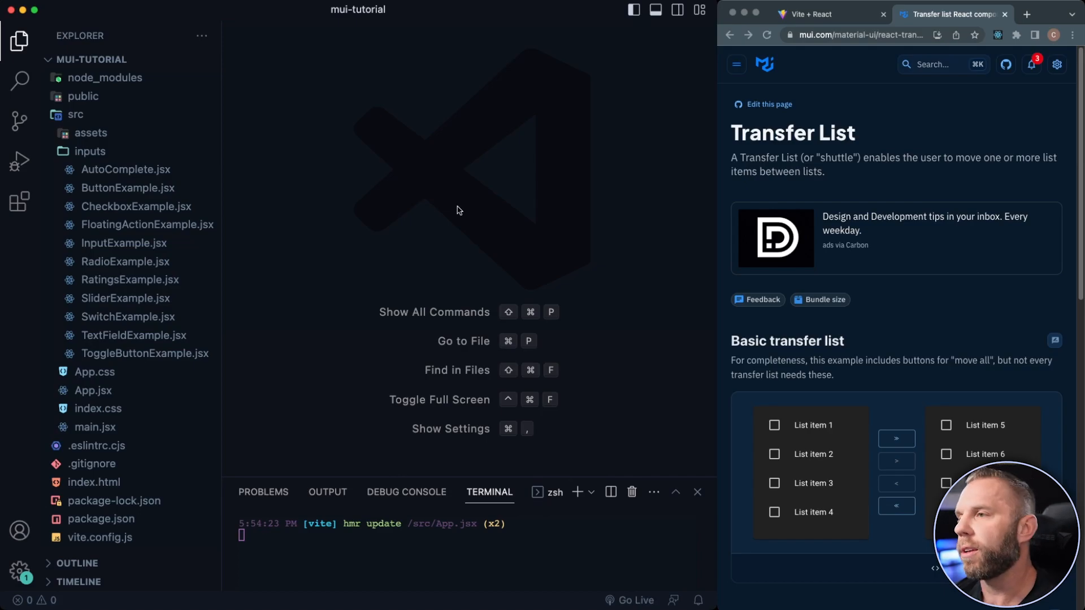
Add TransferListExample.jsx to the inputs folder with an exported React component stub.
left_click(90, 151)
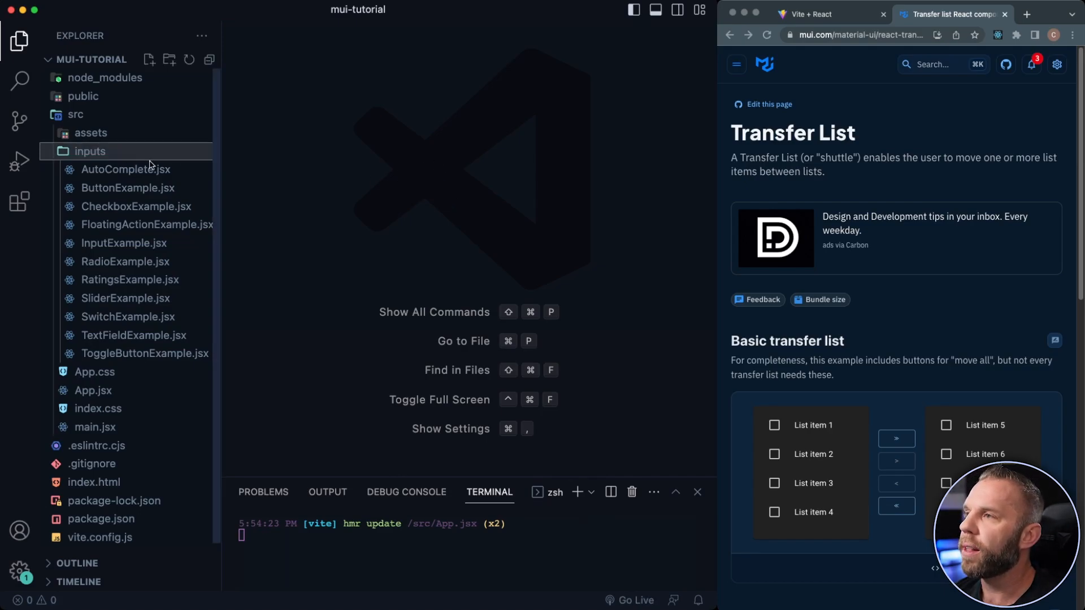
left_click(151, 59)
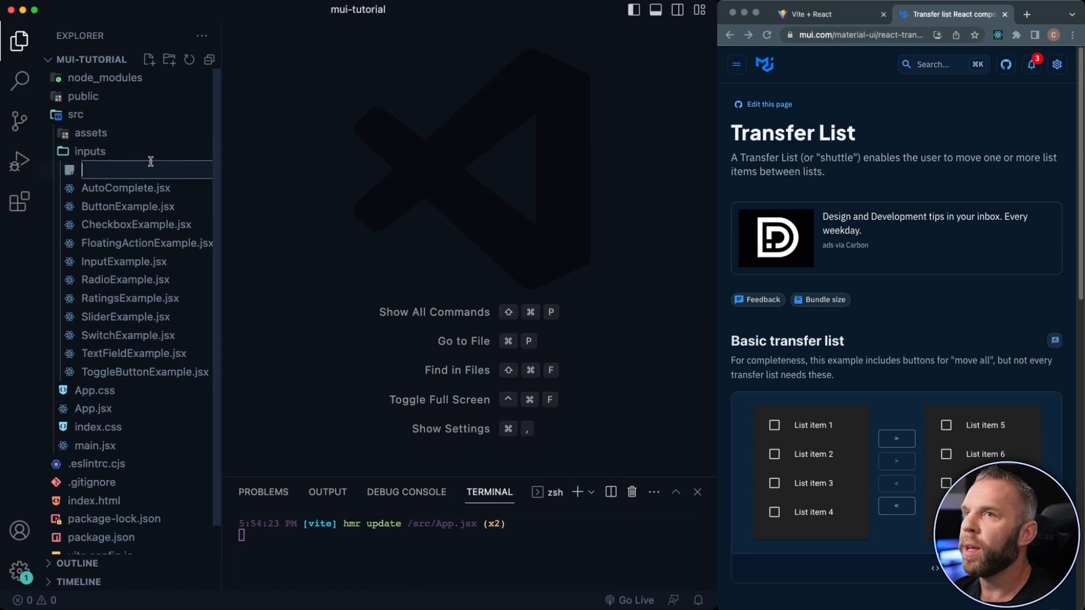
type("TransferListExam")
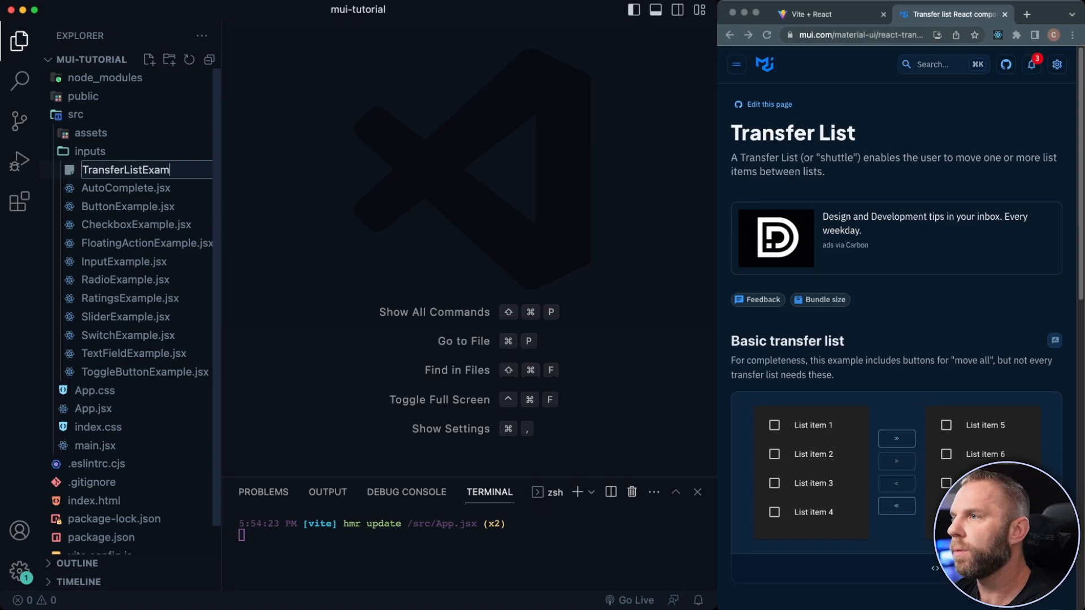
type("raf")
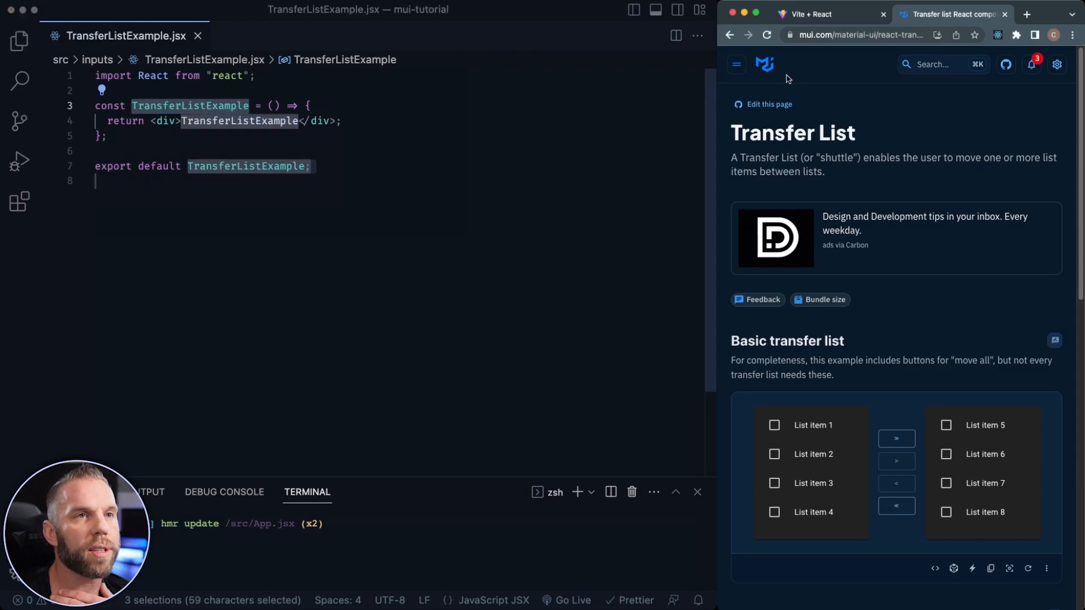
Scroll the MUI Transfer List docs down to the basic and enhanced transfer list demos.
left_click(736, 64)
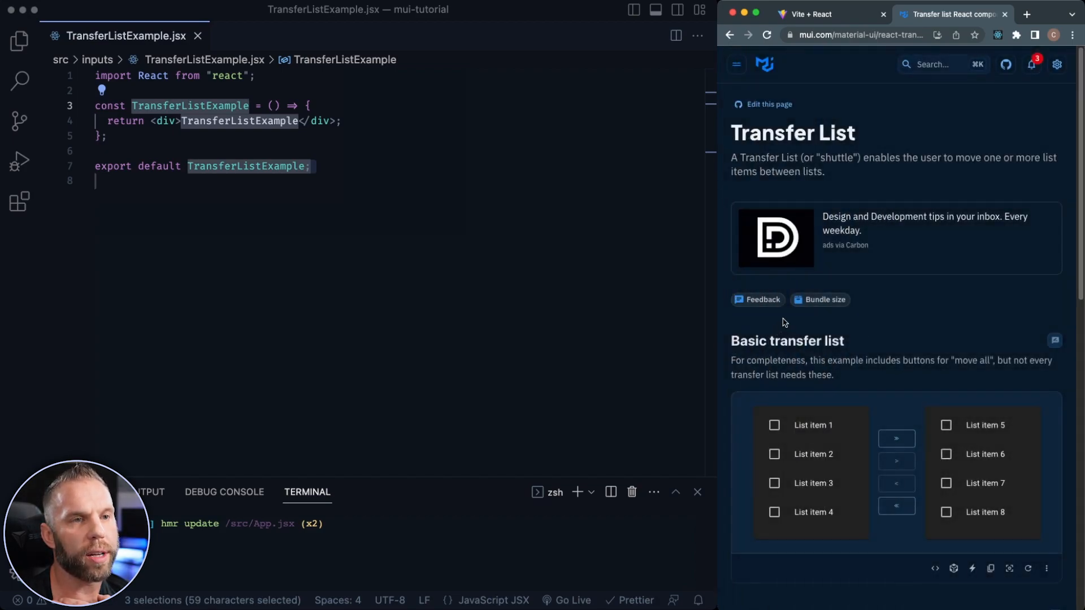
scroll("down", 3)
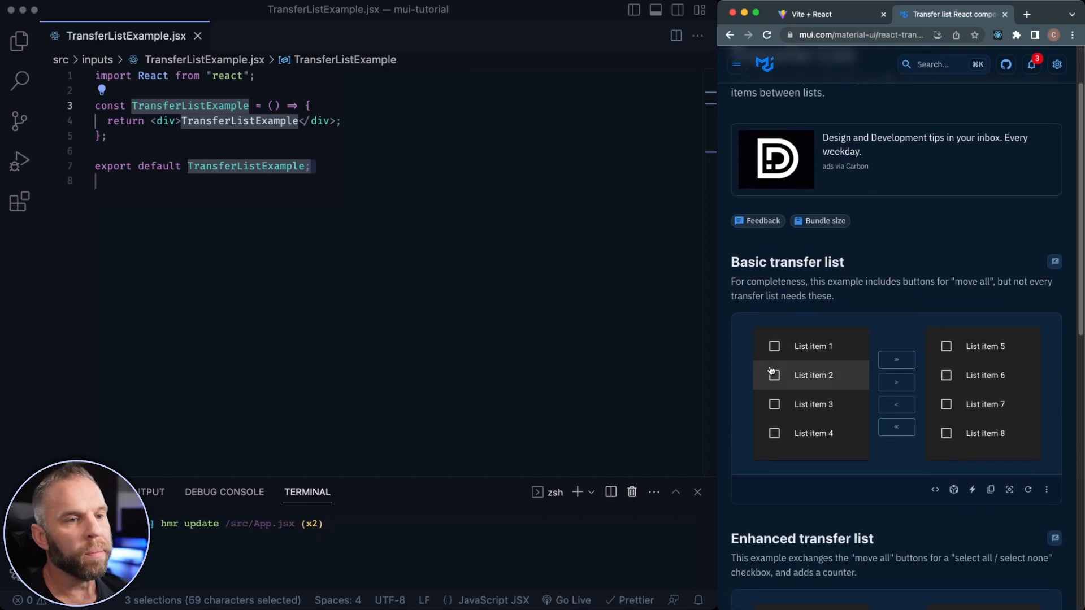
mouse_move(548, 359)
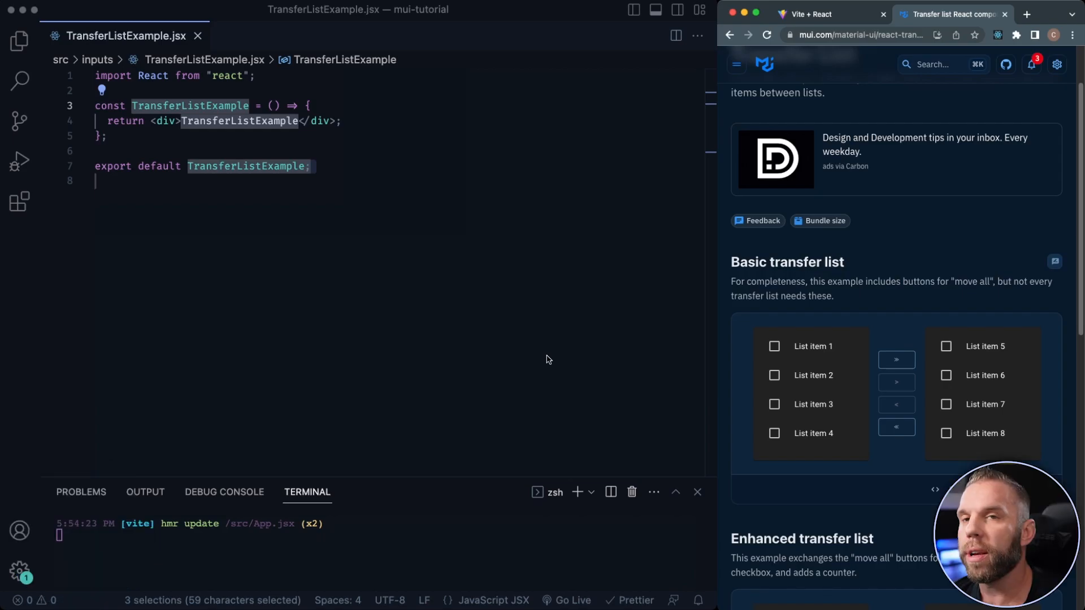
mouse_move(474, 82)
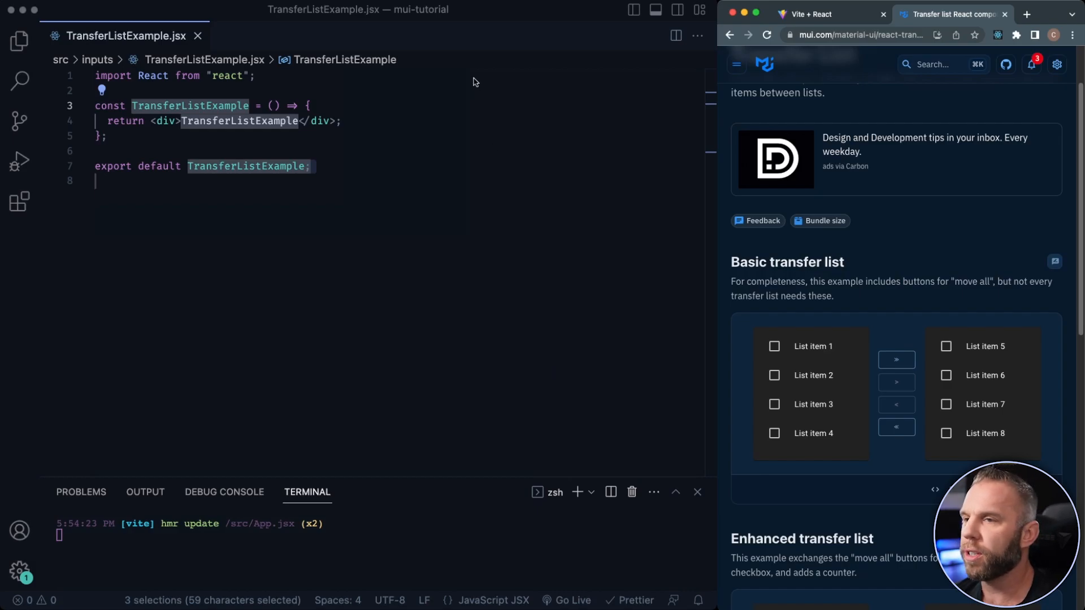
mouse_move(547, 304)
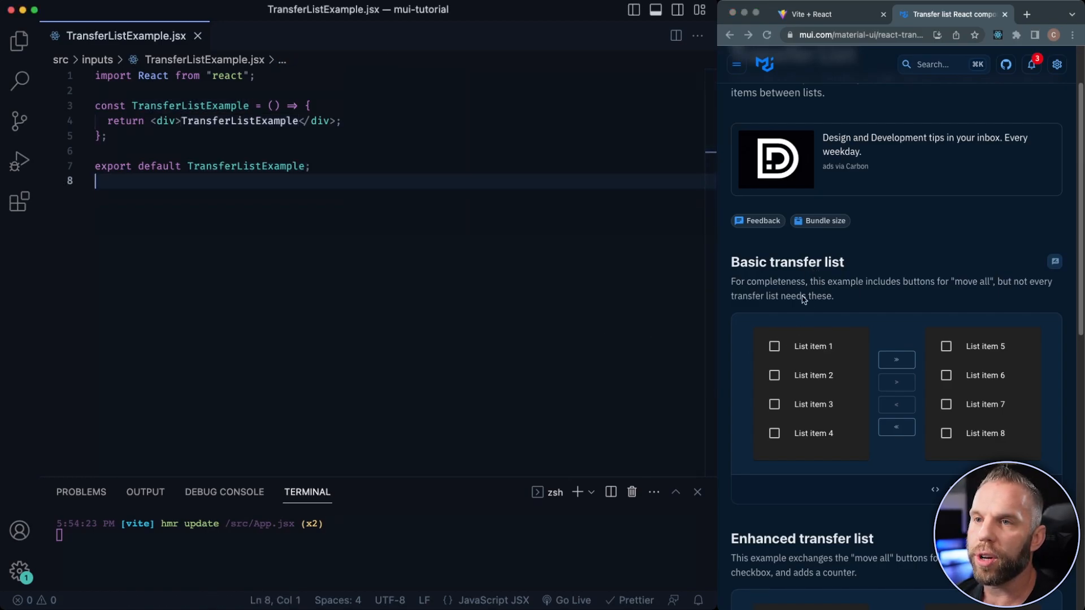
scroll("down", 3)
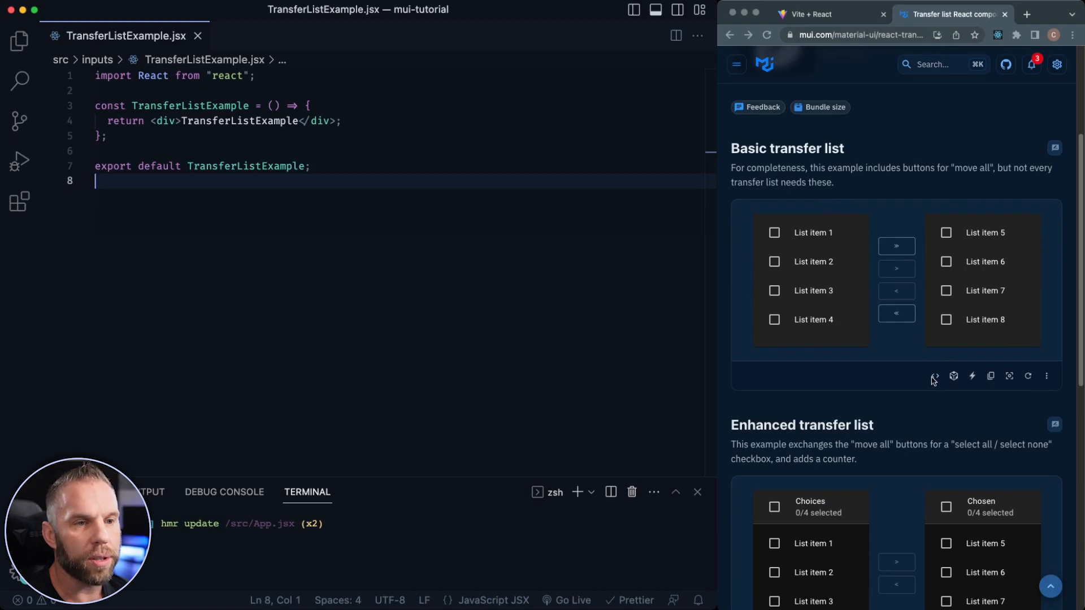
Reveal the basic demo's source and add its Grid, List, Checkbox, Button, Paper imports.
left_click(934, 376)
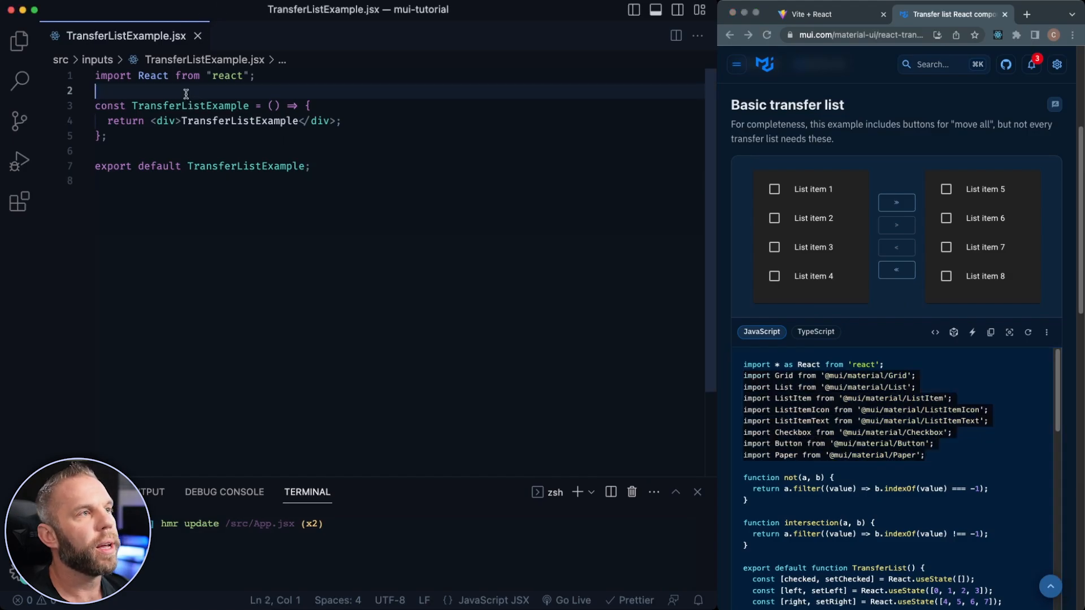
type("import Grid from '@mui/material/Grid';")
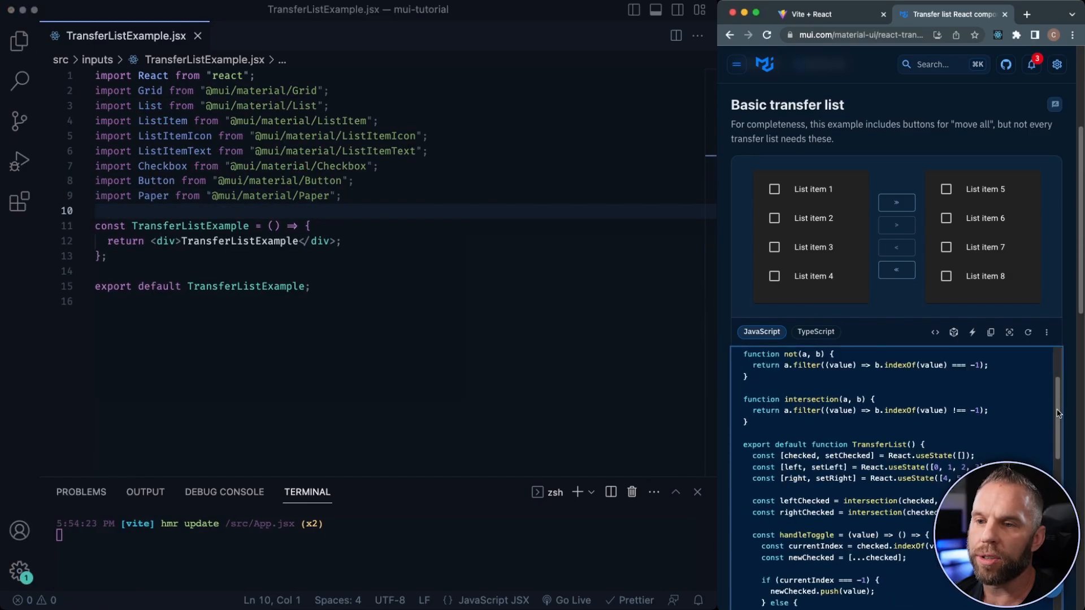
scroll("down", 3)
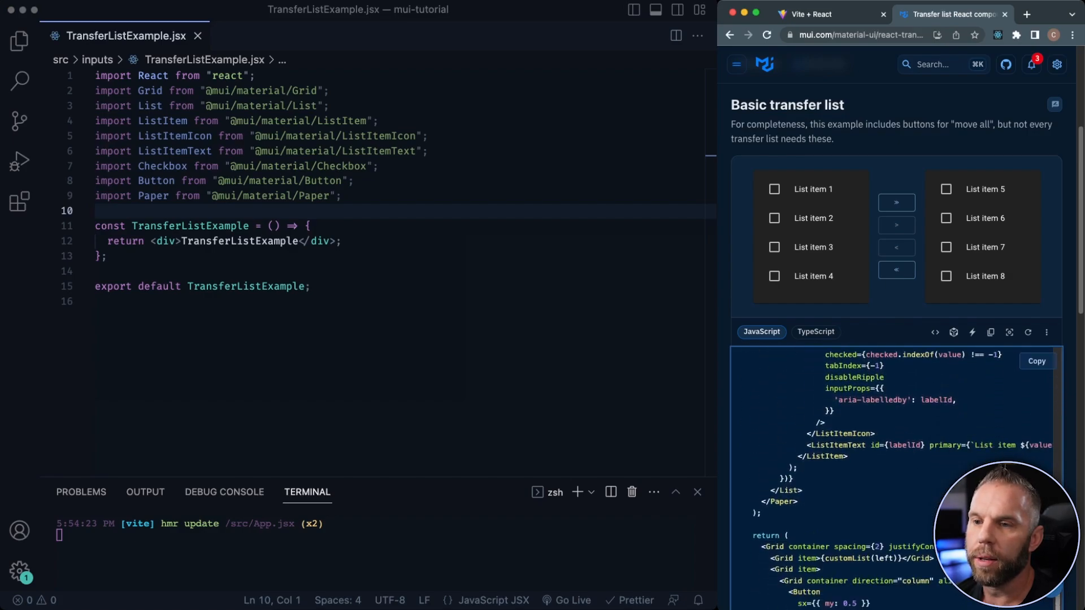
scroll("down", 3)
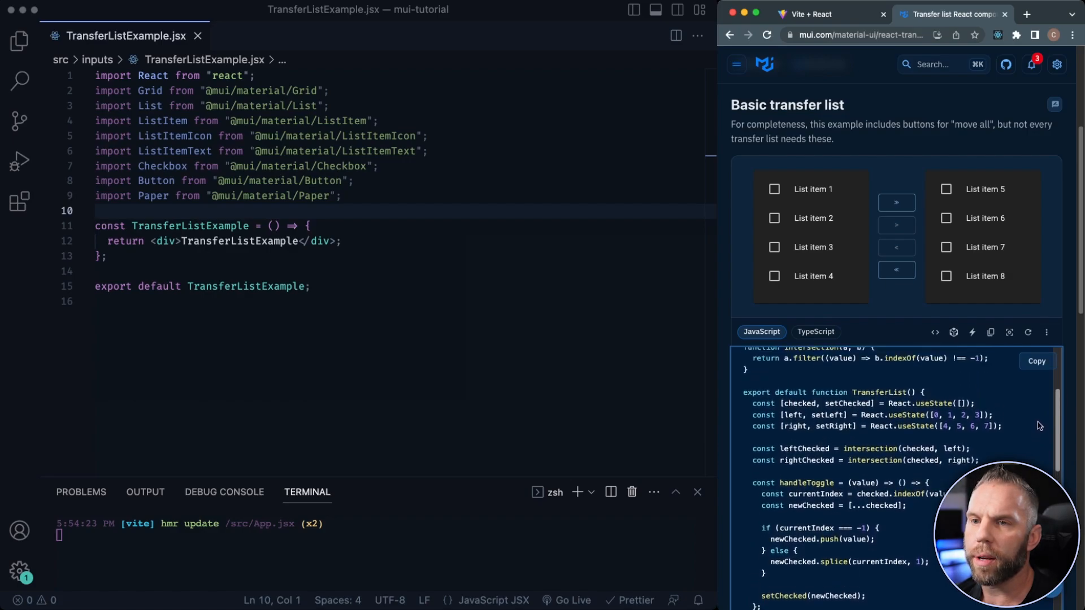
scroll("down", 3)
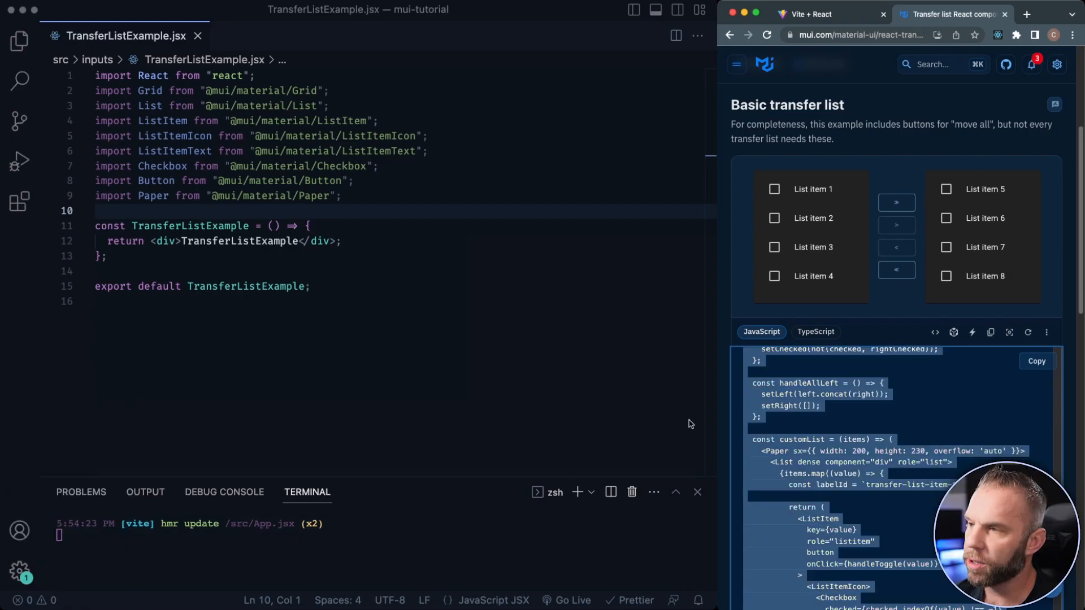
Replace the stub with the full basic transfer list demo code, then view the app tab.
key("Cmd+a")
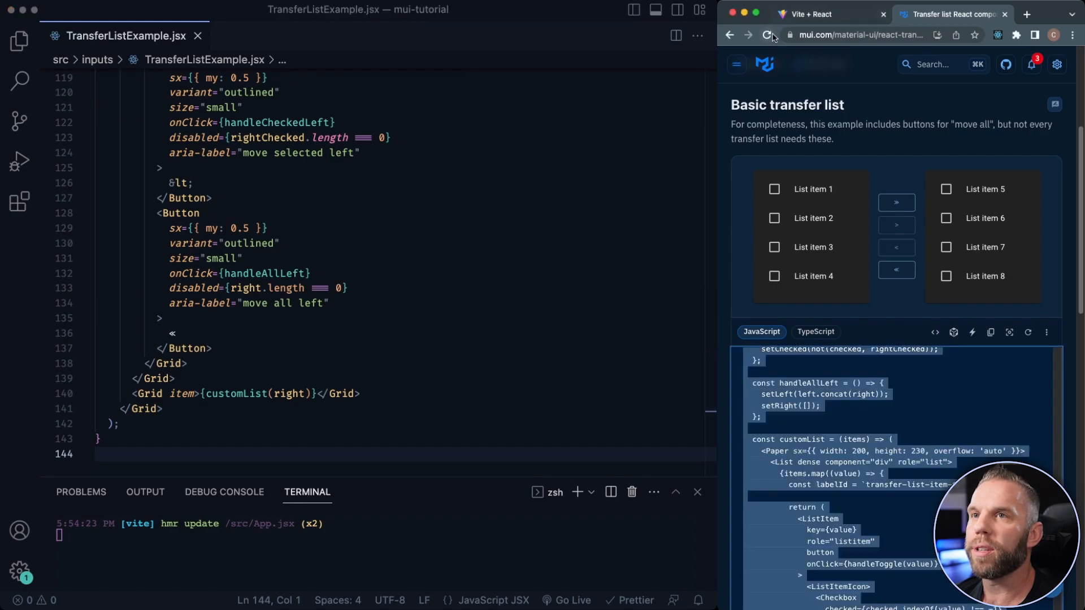
left_click(826, 14)
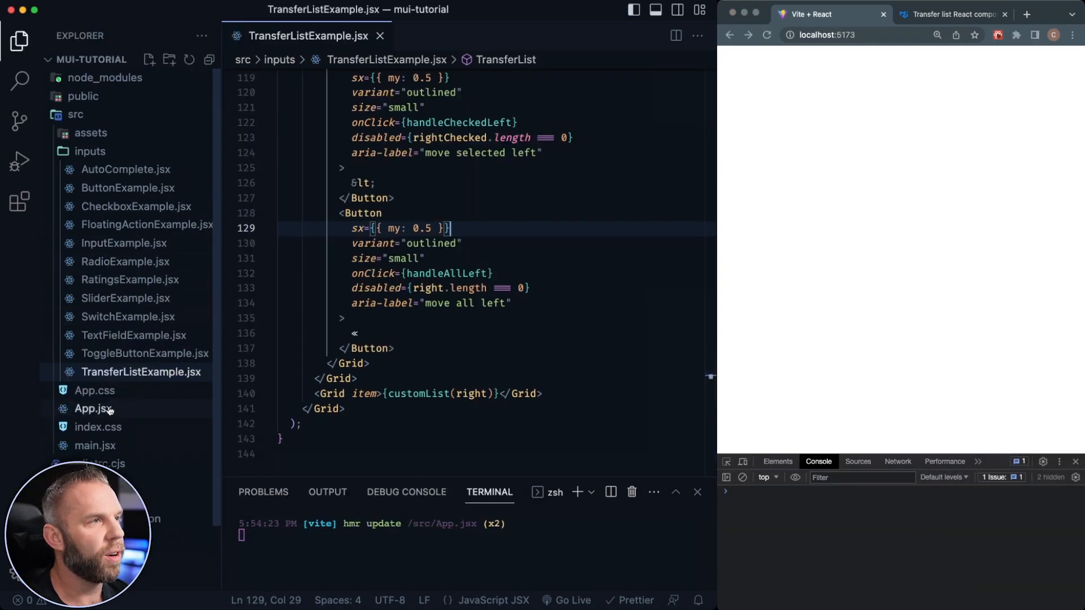
In App.jsx, render <TransferListExample /> after the commented-out examples.
left_click(92, 408)
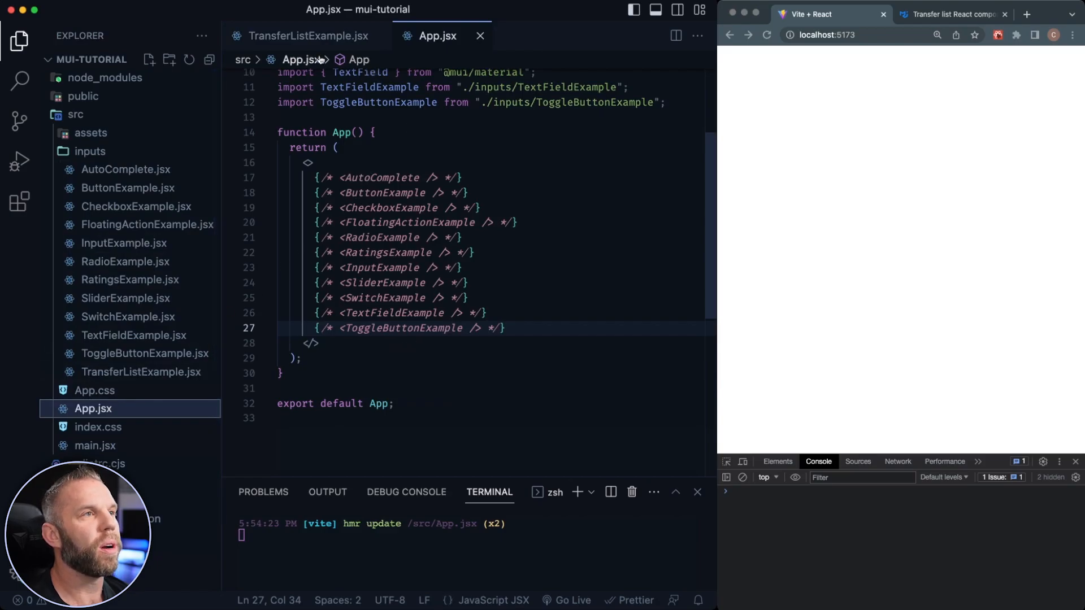
key("Enter")
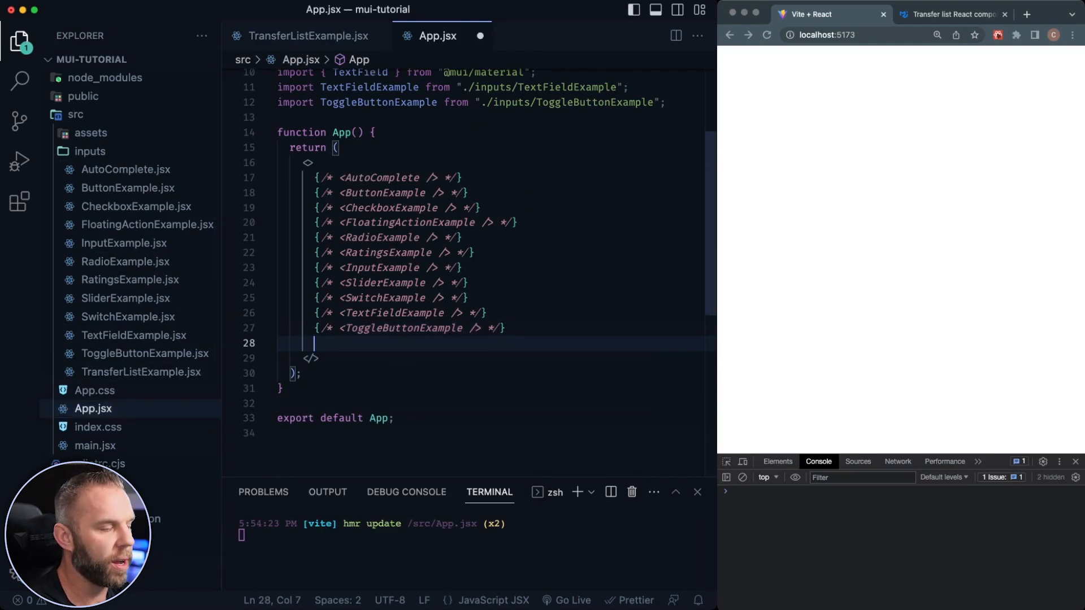
type("<TransferListExa")
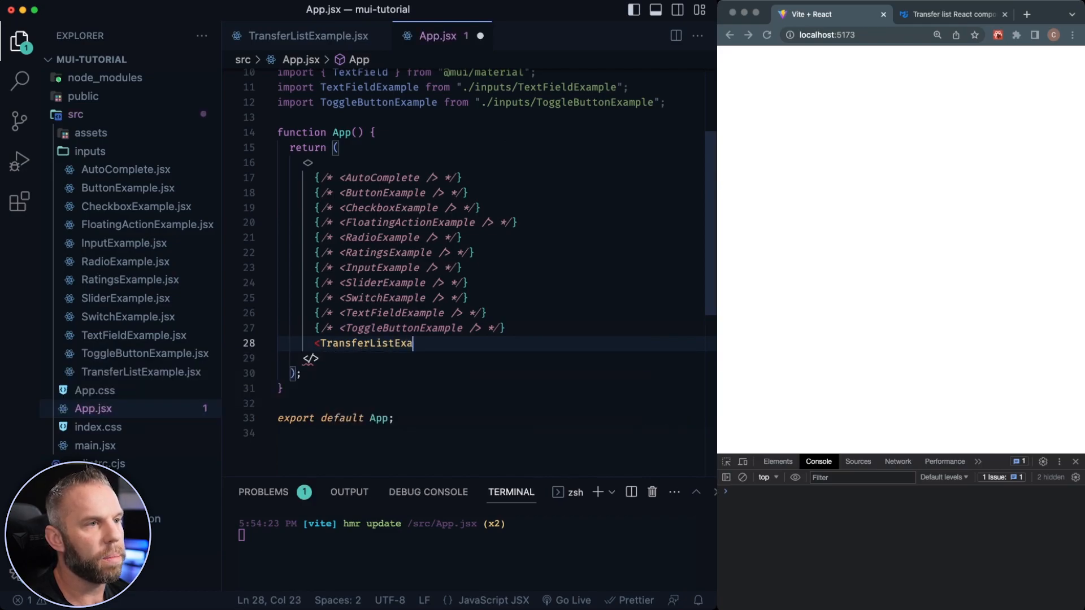
type("mple />")
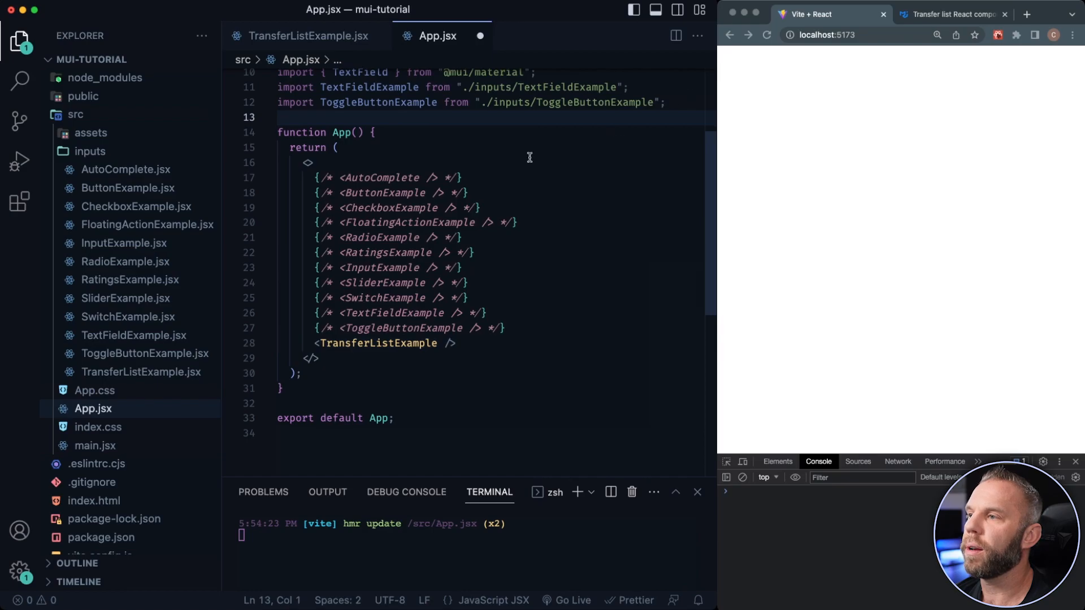
mouse_move(714, 73)
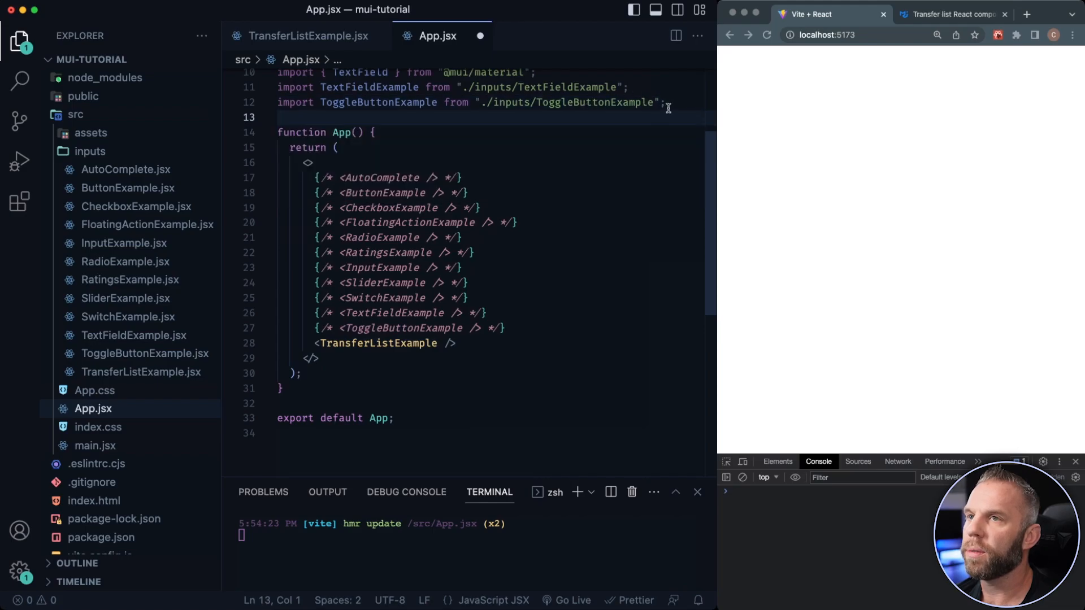
Import TransferListExample from ./inputs/TransferListExample at the top of App.jsx.
type("import ToggleButtonExample from \"./inputs/ToggleButtonExample\";")
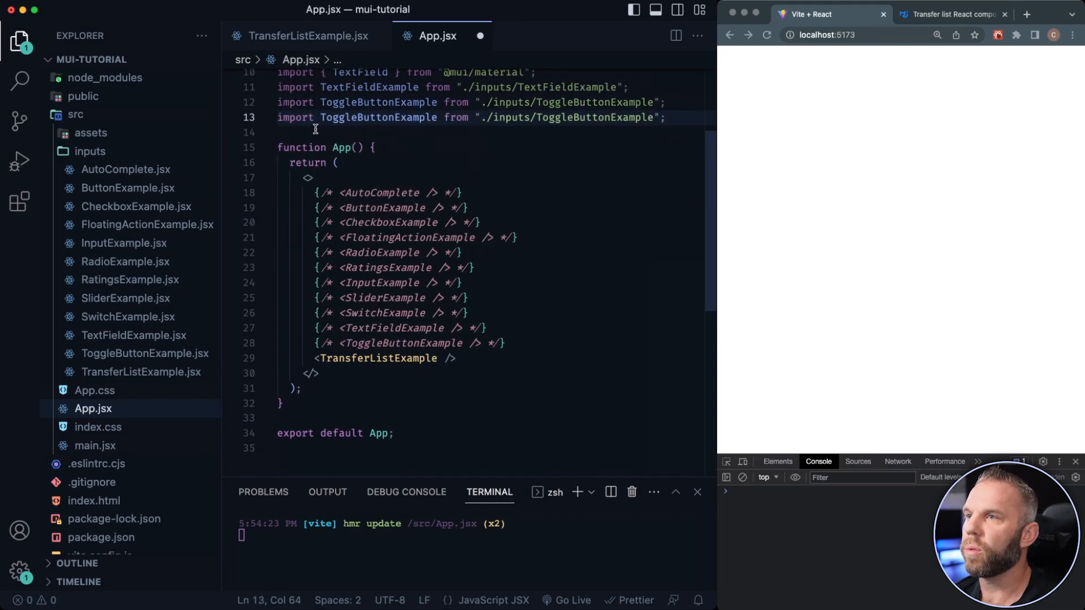
type("Tran")
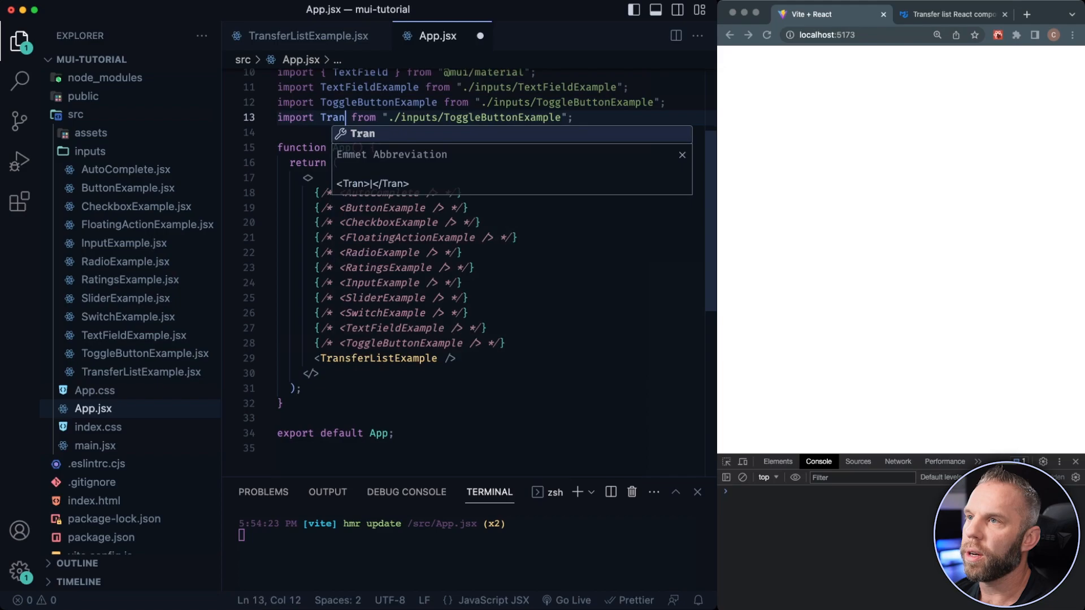
type("sferListEx")
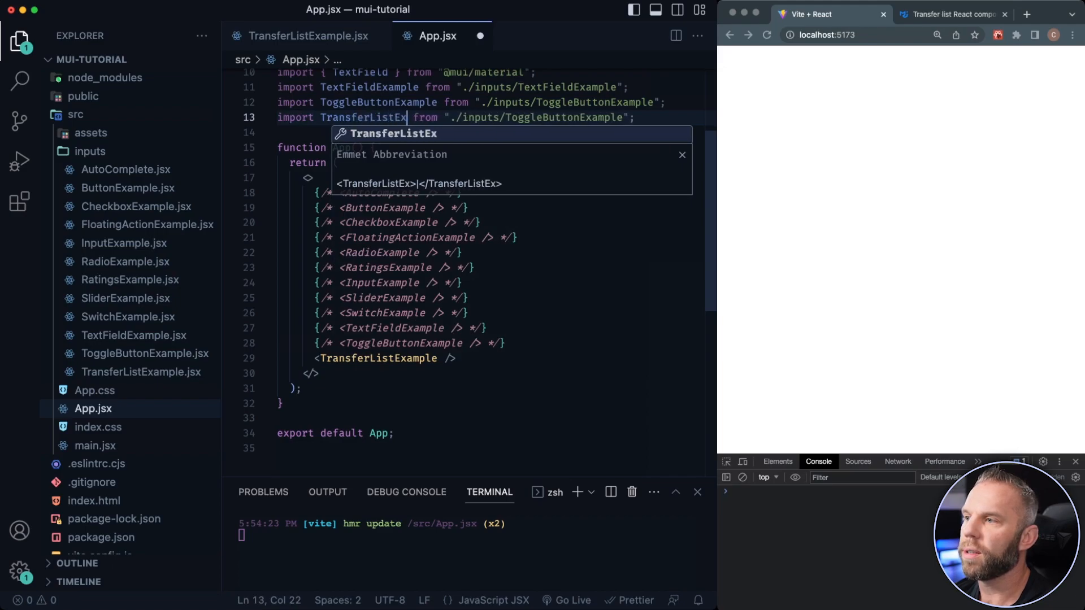
type("ample")
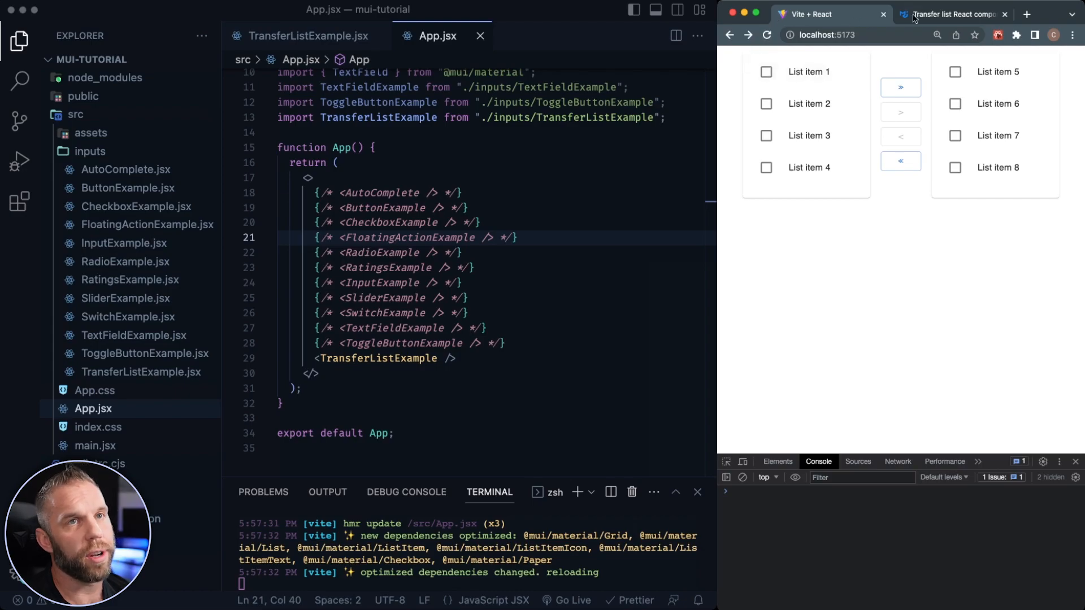
Check the rendered transfer list in Chrome, then return to TransferListExample.jsx.
left_click(955, 13)
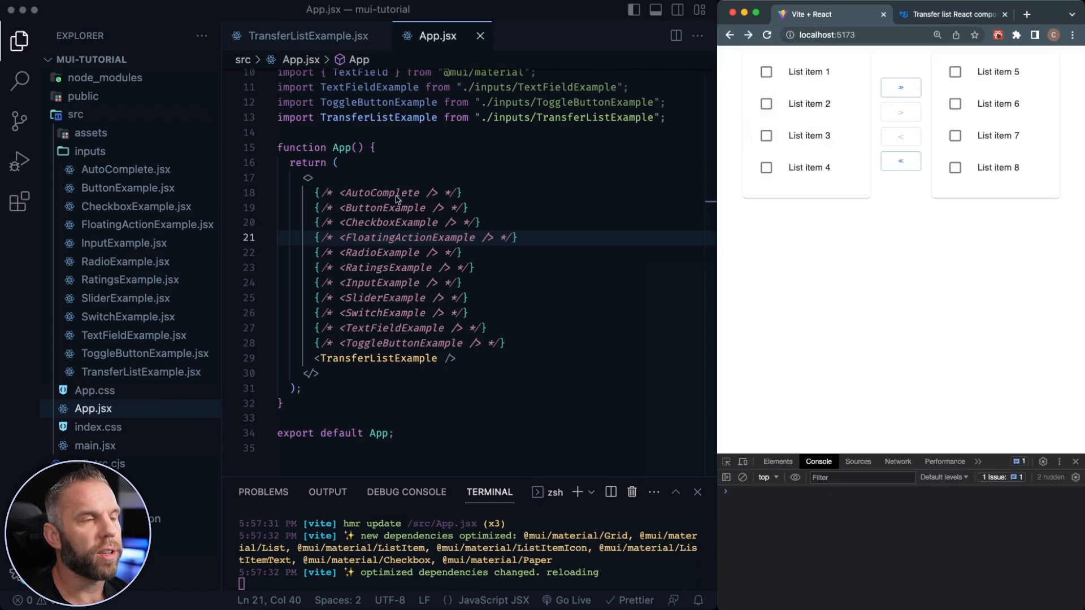
left_click(302, 35)
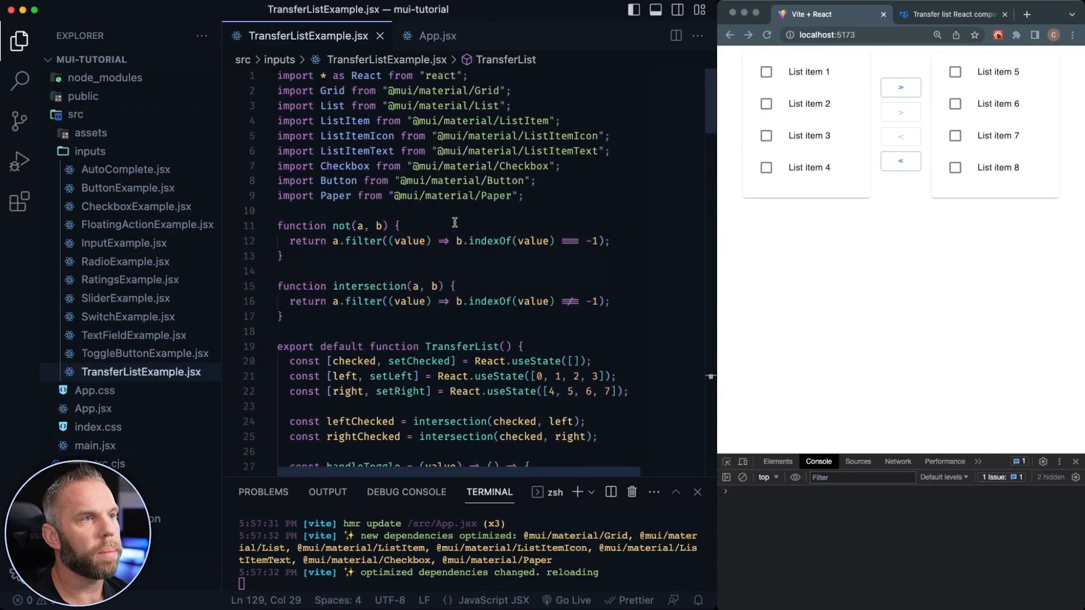
Scroll TransferListExample.jsx from the helper functions down to the four move buttons.
scroll("down", 3)
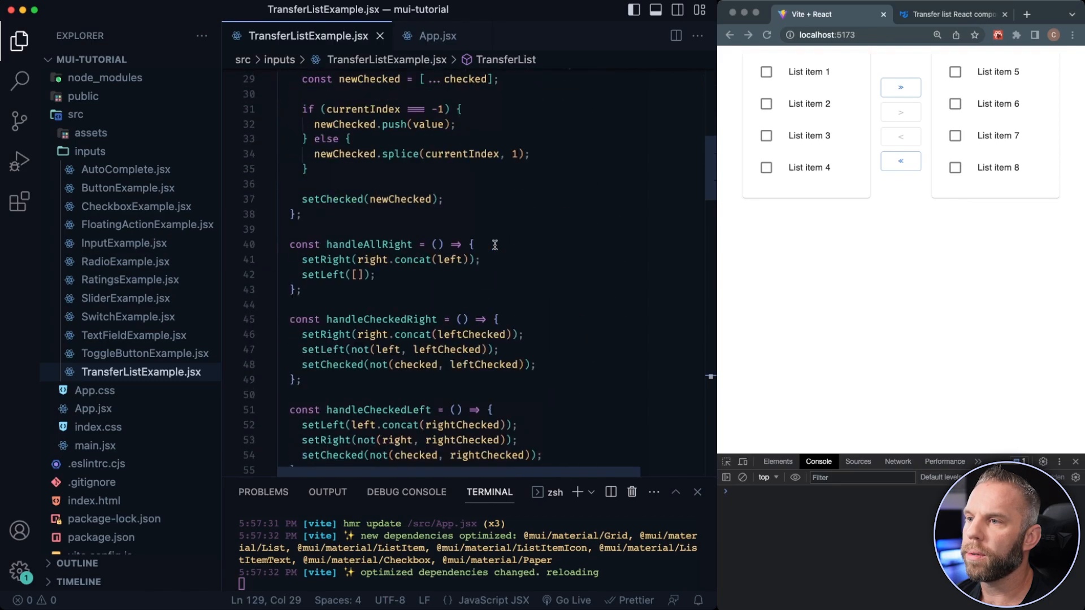
scroll("down", 3)
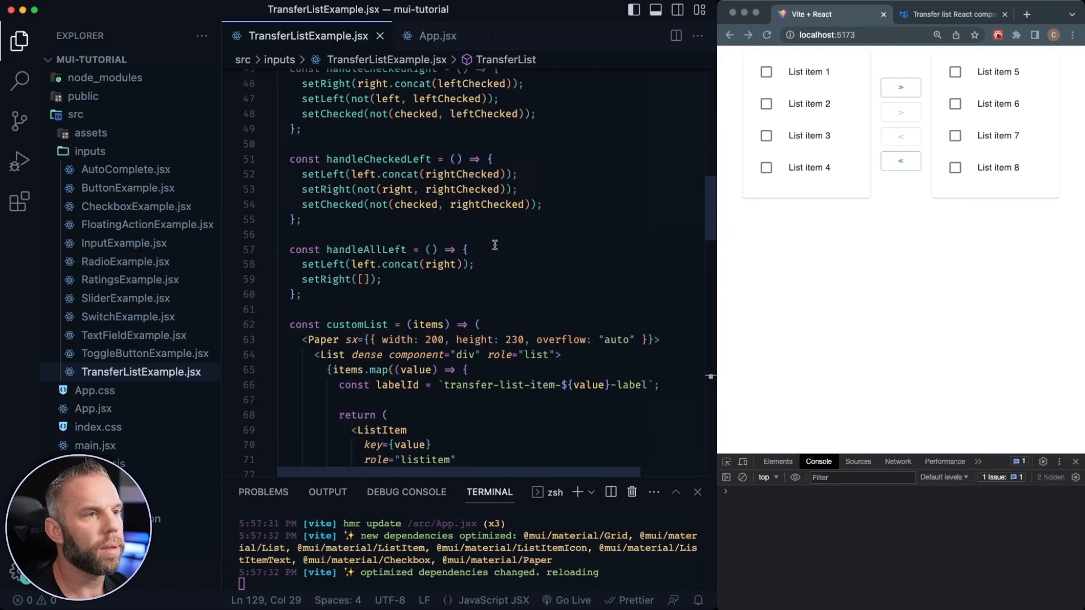
scroll("down", 3)
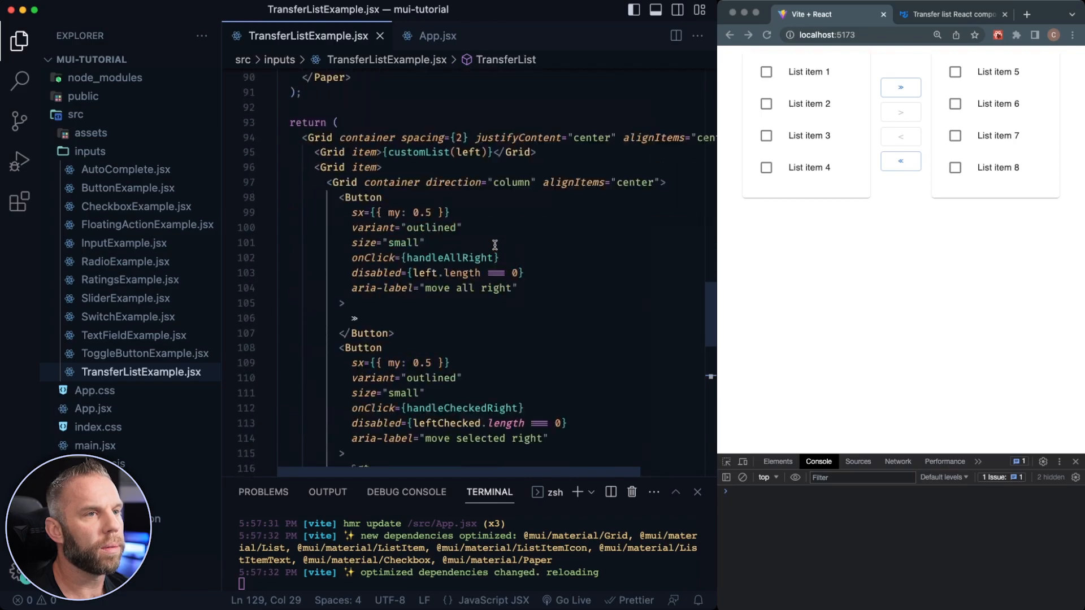
scroll("down", 3)
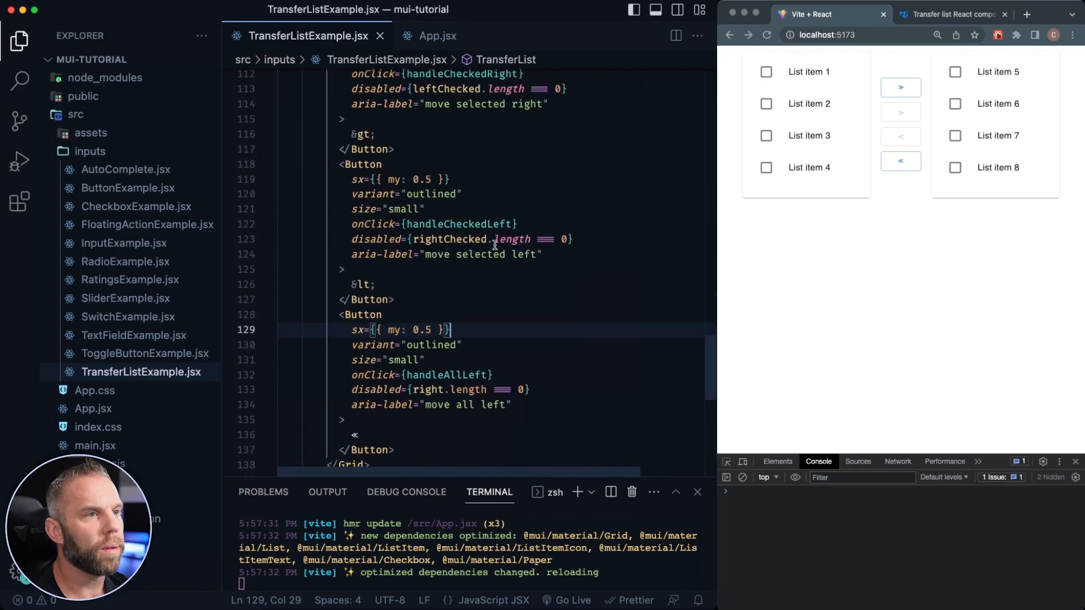
scroll("down", 3)
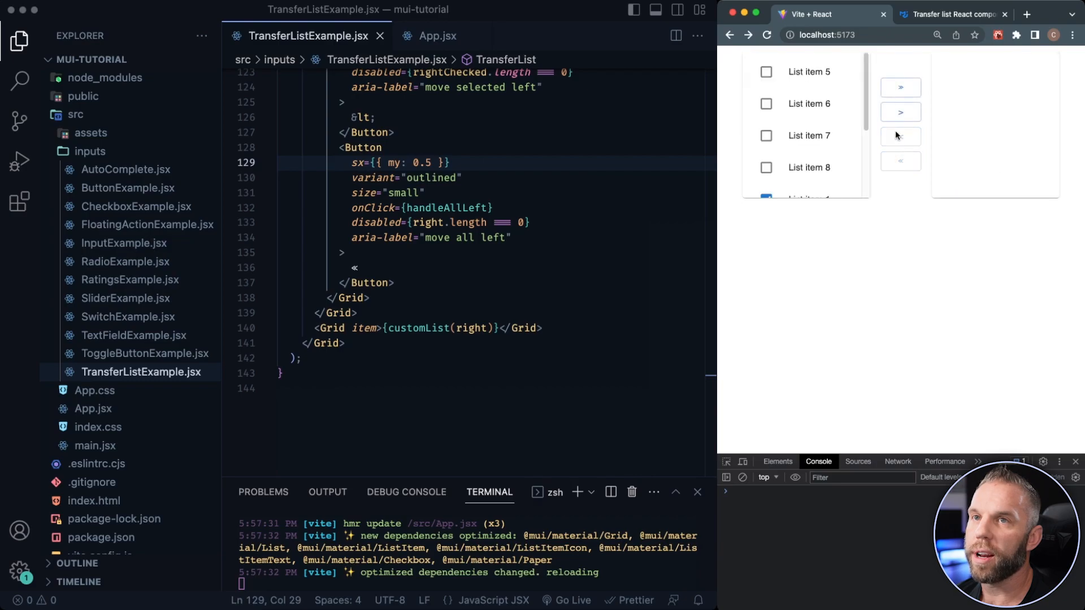
Move items between the preview's lists, ending with items 1–4 left and 5–8 right.
left_click(900, 136)
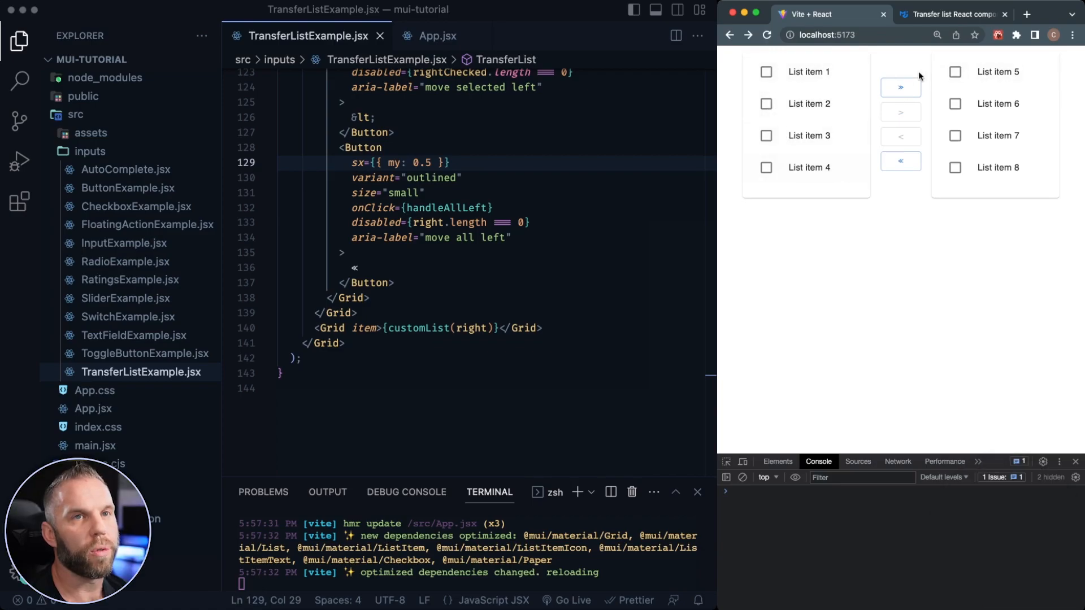
left_click(766, 71)
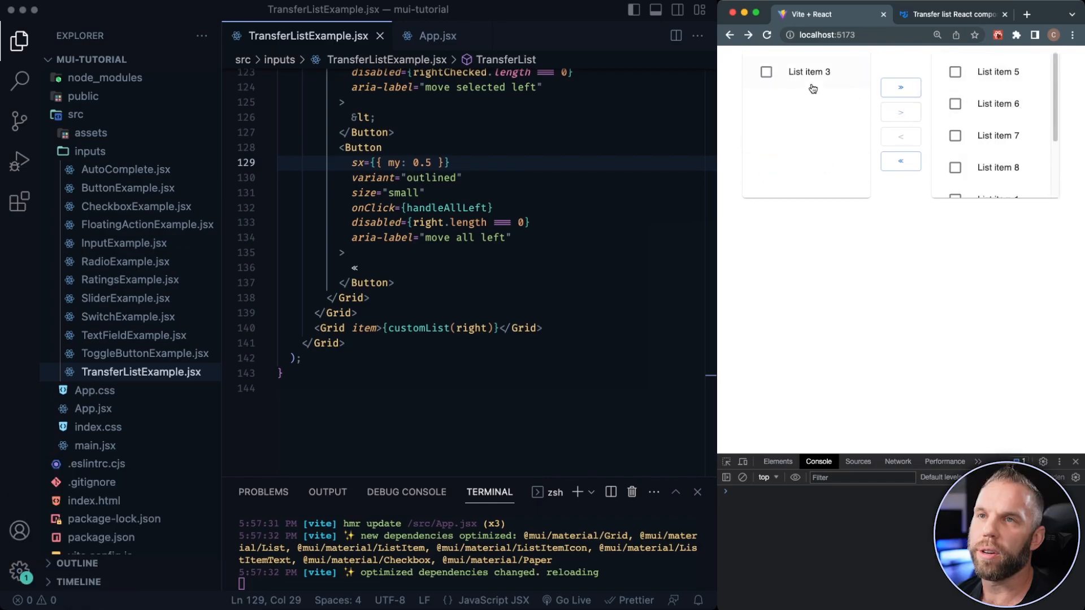
left_click(955, 136)
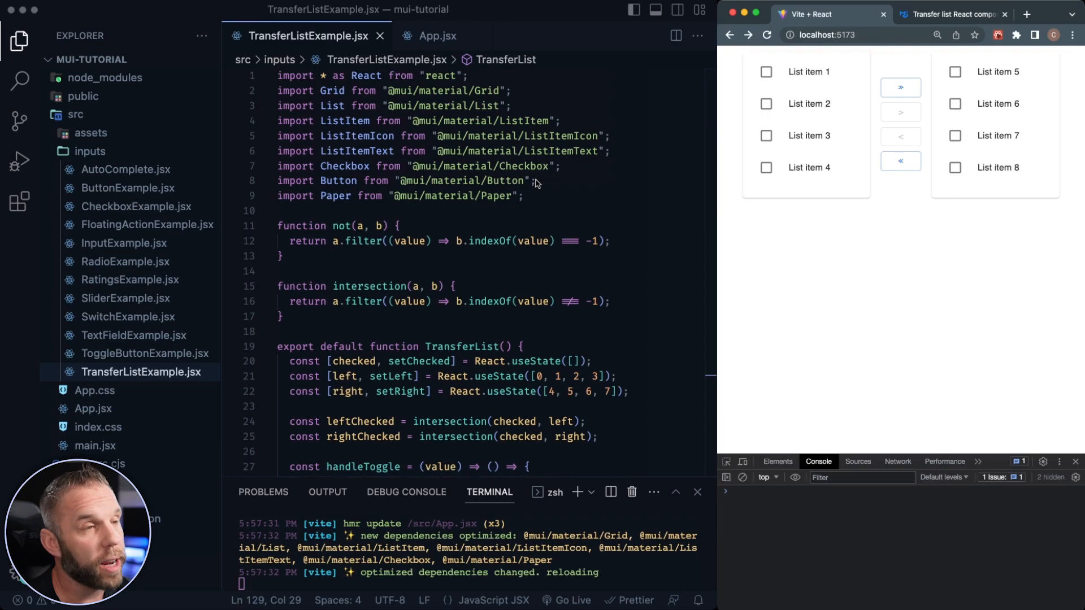
mouse_move(475, 249)
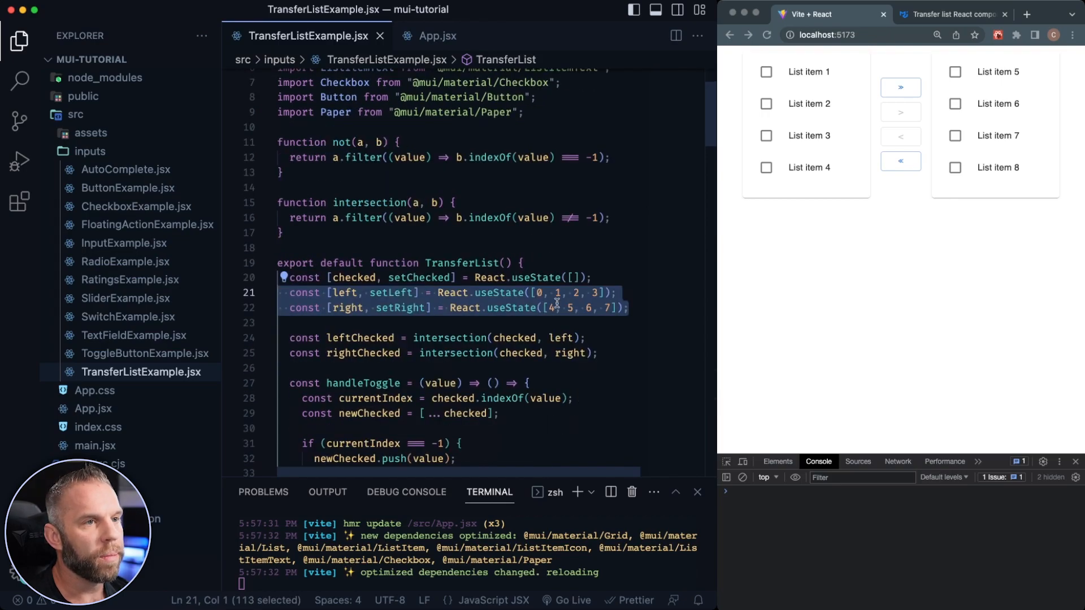
Move starting values 4, 5, 6, 7 from the right useState array into the left array.
left_click(375, 293)
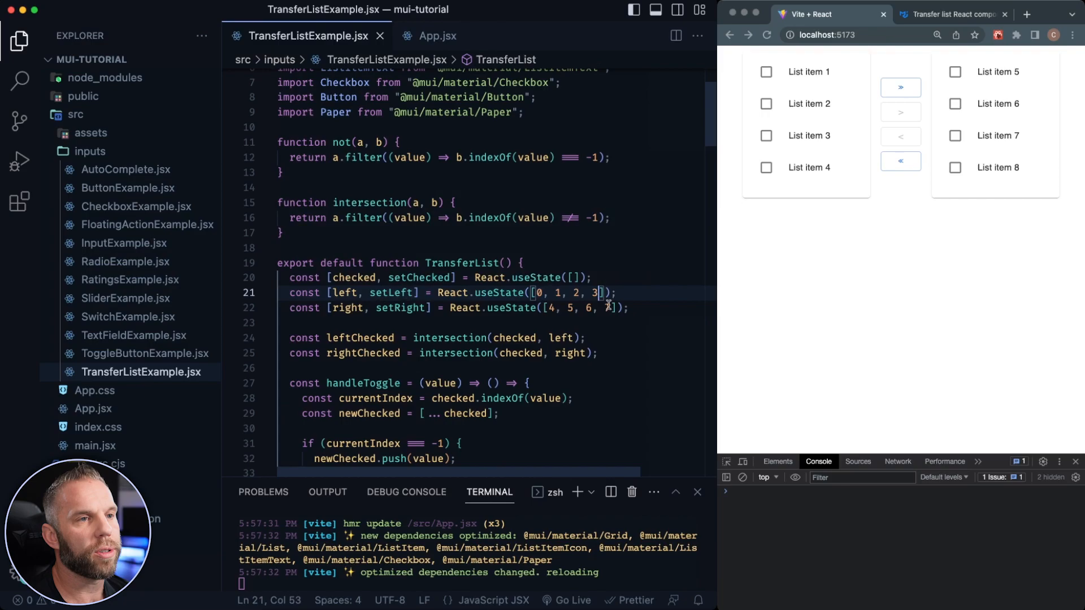
left_click_drag(551, 308, 605, 308)
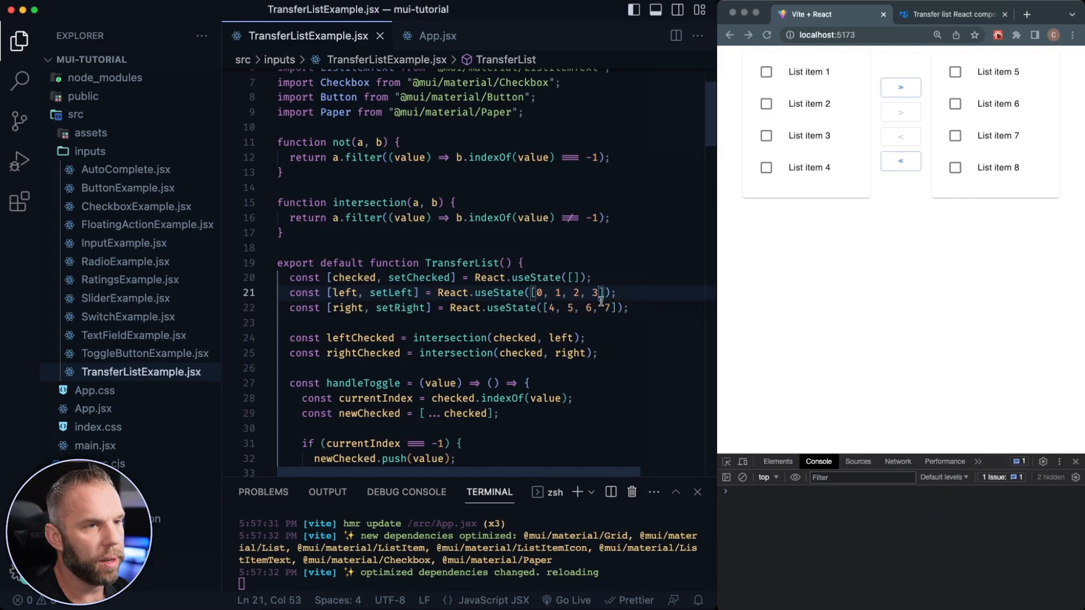
type(",4, 5, 6, 7")
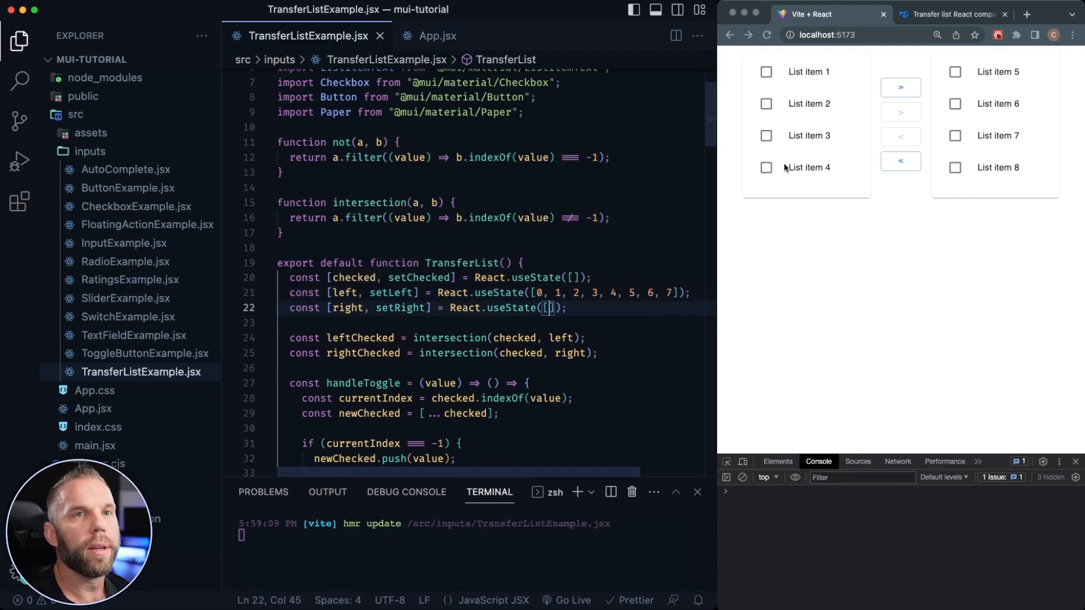
Test the preview by checking List item 3 and moving it into the right list.
left_click(766, 72)
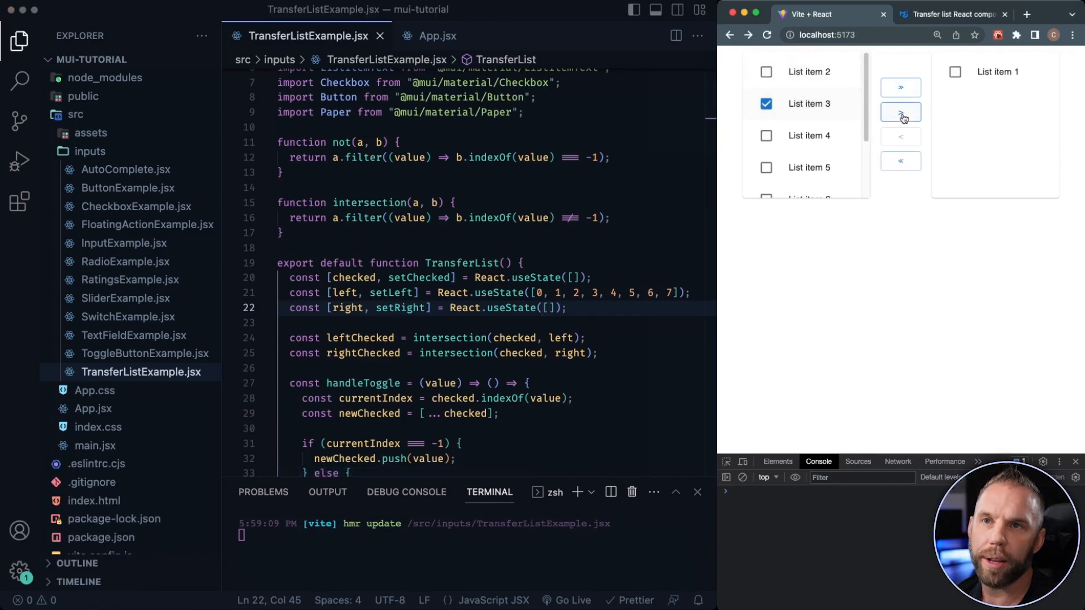
left_click(900, 112)
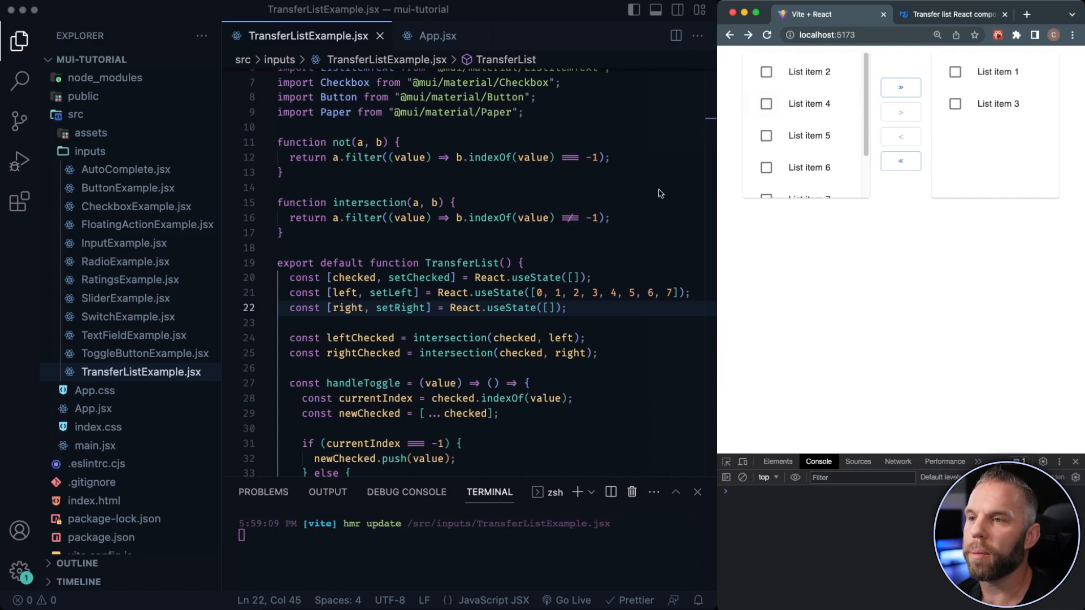
left_click(955, 15)
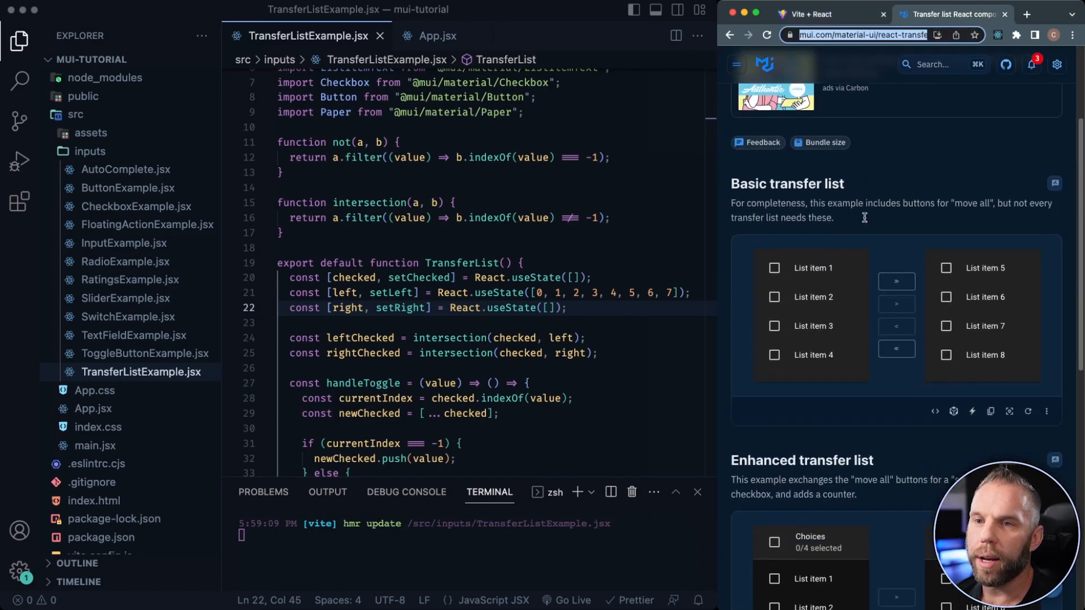
Scroll the MUI Transfer list docs down to the Enhanced transfer list example.
scroll("down", 3)
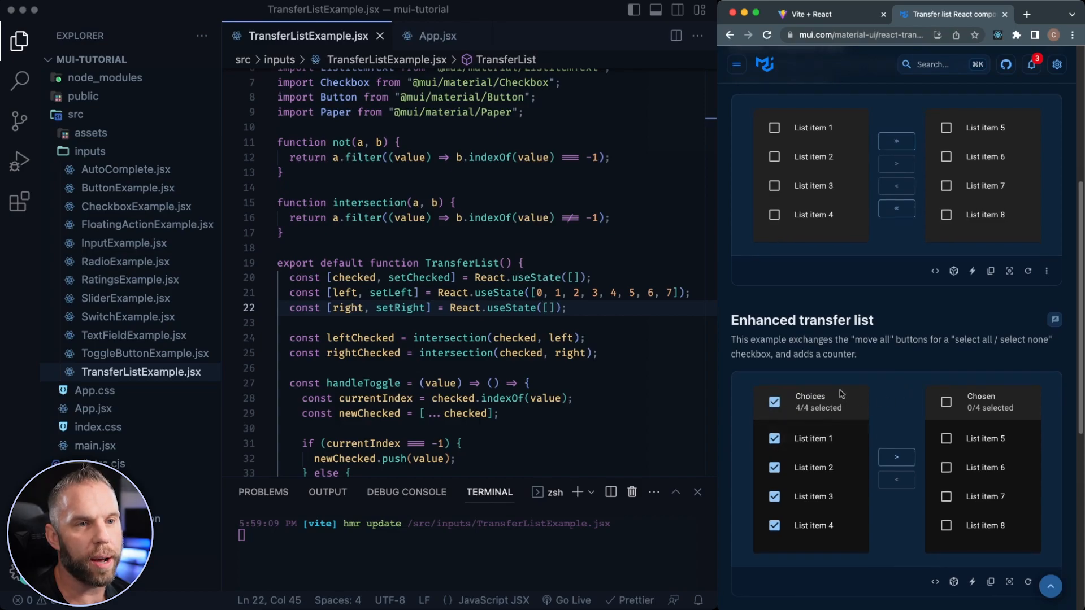
scroll("down", 3)
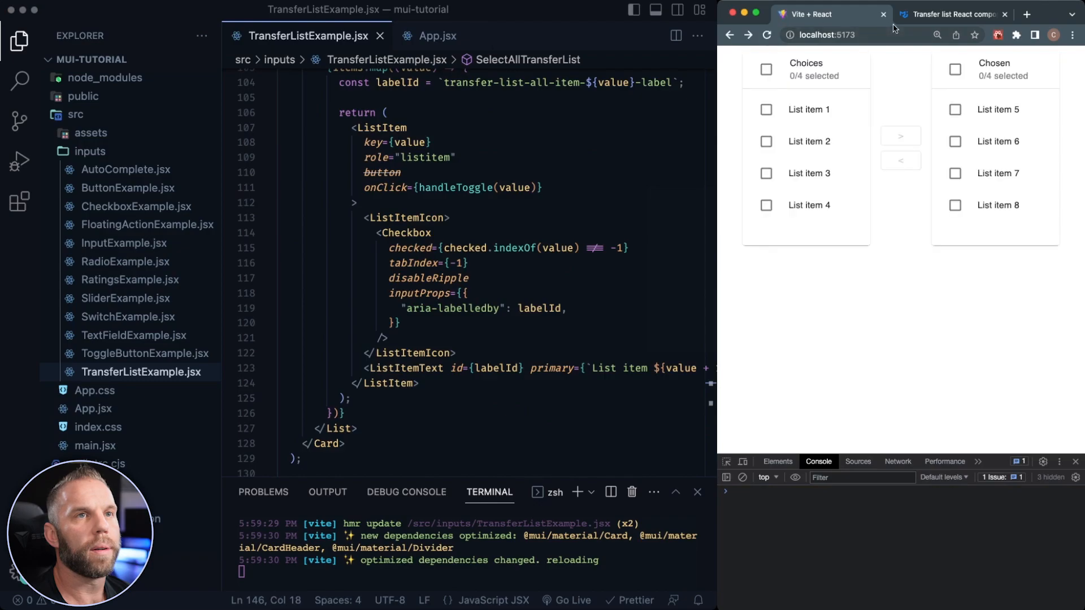
Select all Choices, move them to Chosen, then move checked Chosen items back.
left_click(766, 109)
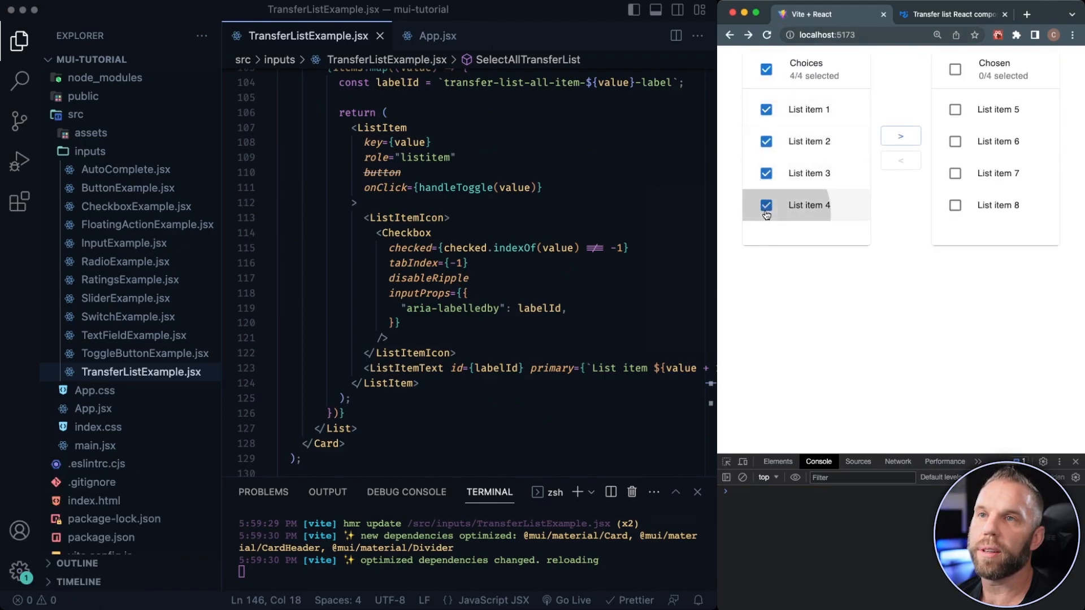
left_click(900, 136)
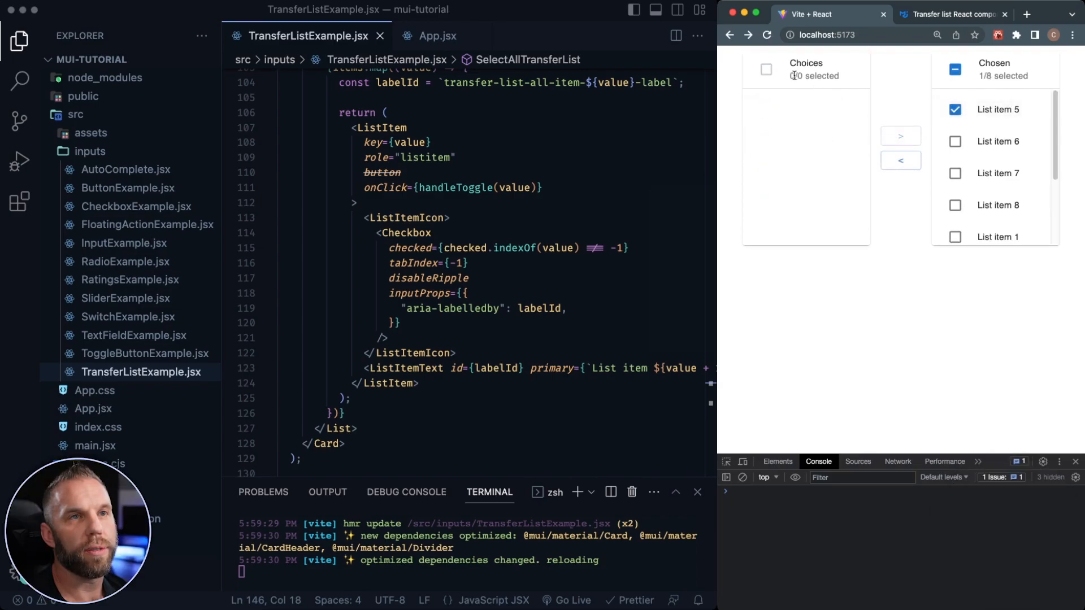
left_click(900, 160)
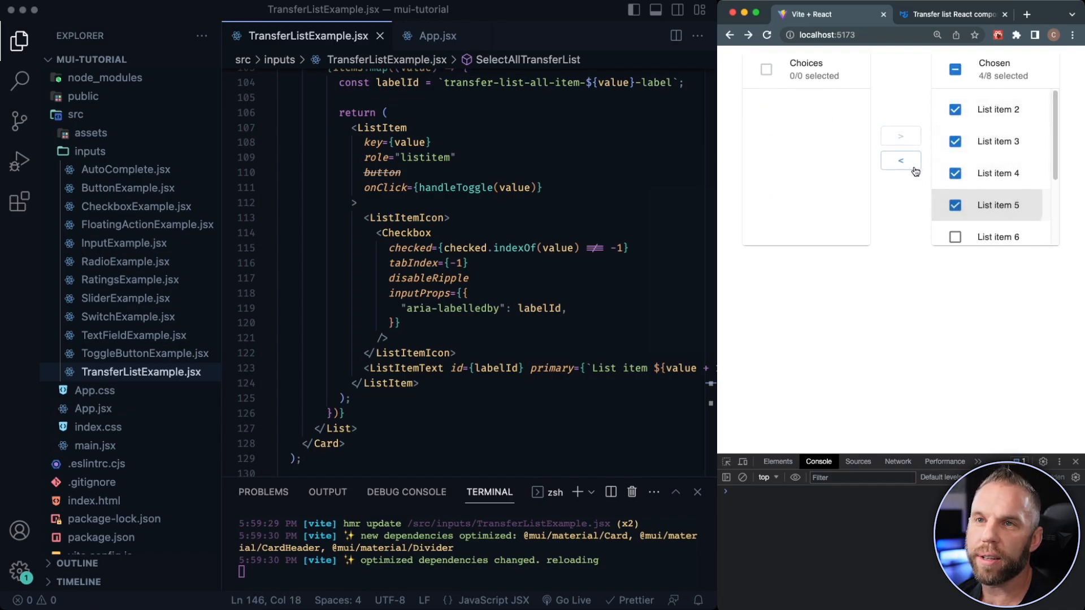
left_click(900, 161)
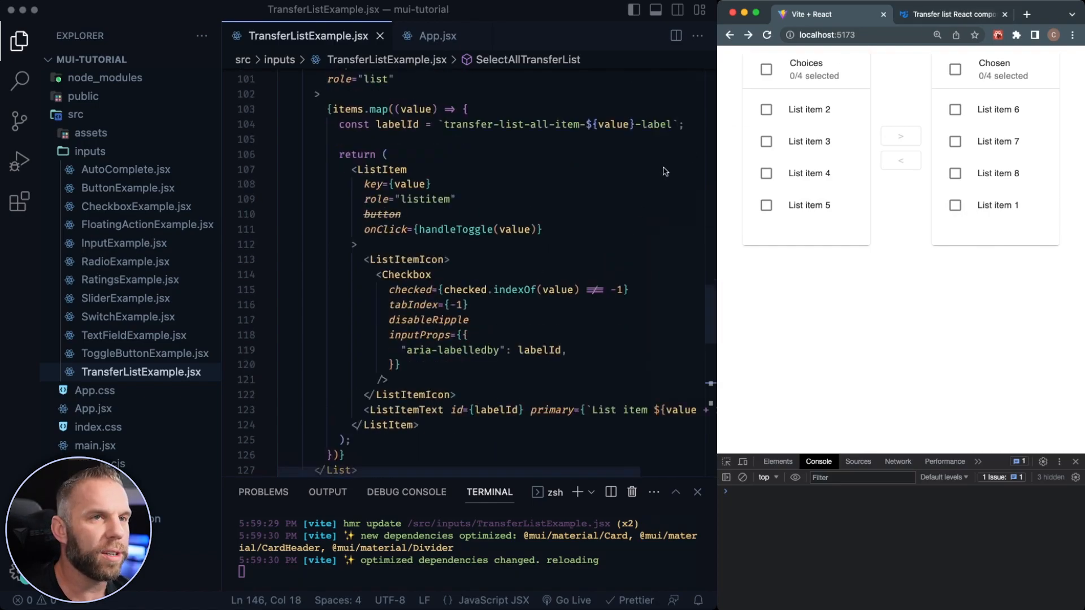
Scroll through the Enhanced transfer list JavaScript source in the MUI docs.
left_click(957, 15)
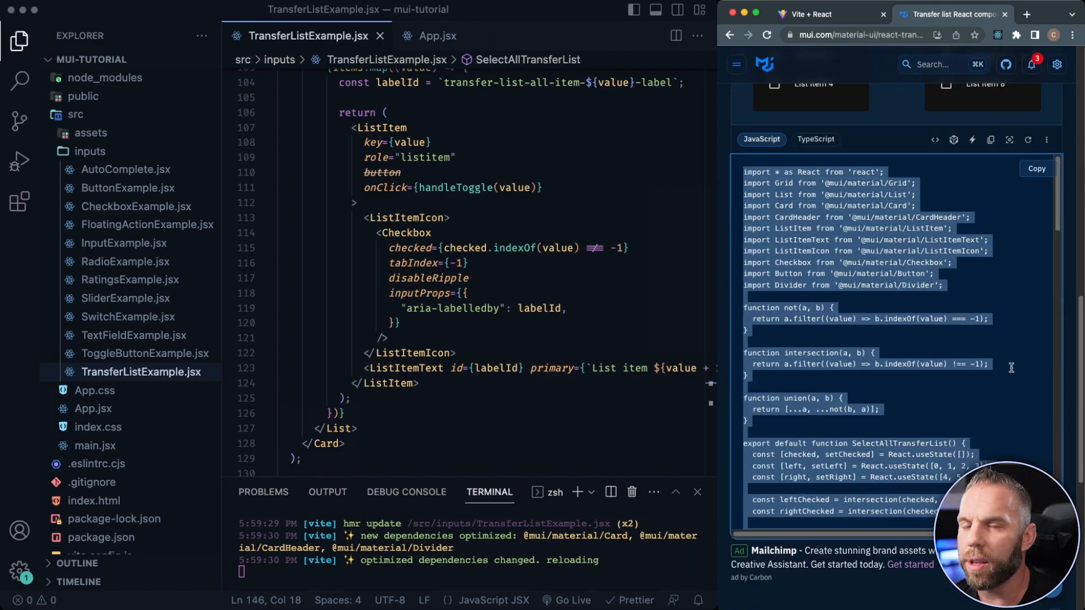
scroll("down", 3)
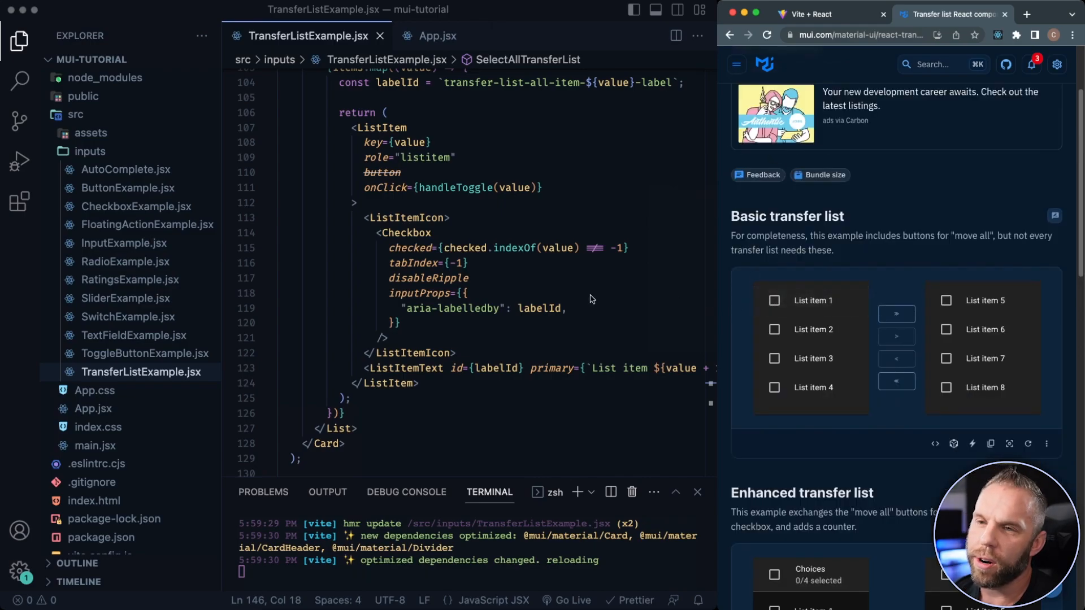
scroll("down", 3)
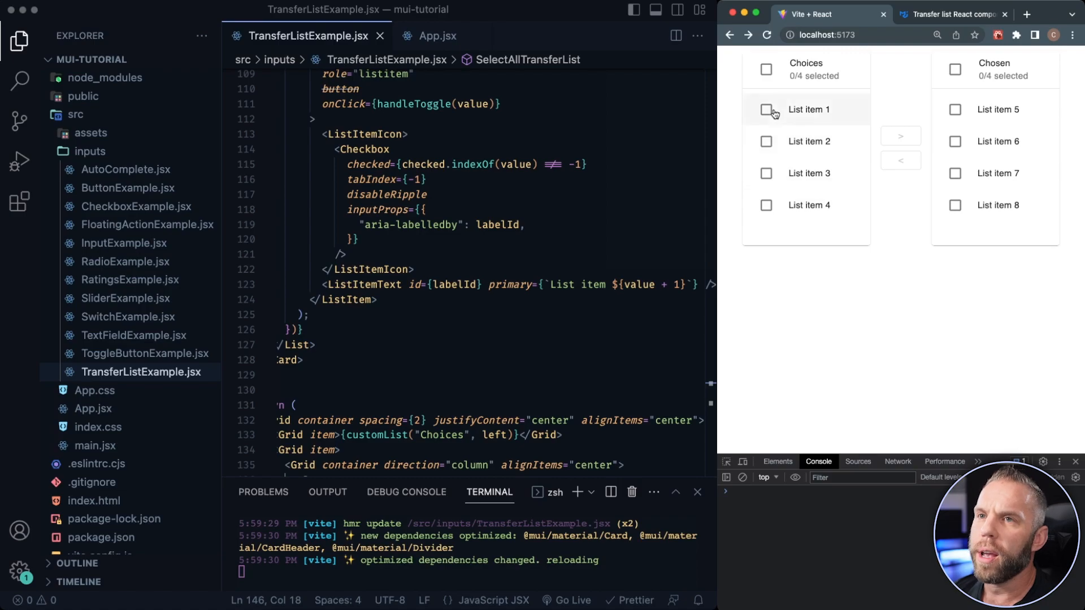
mouse_move(871, 260)
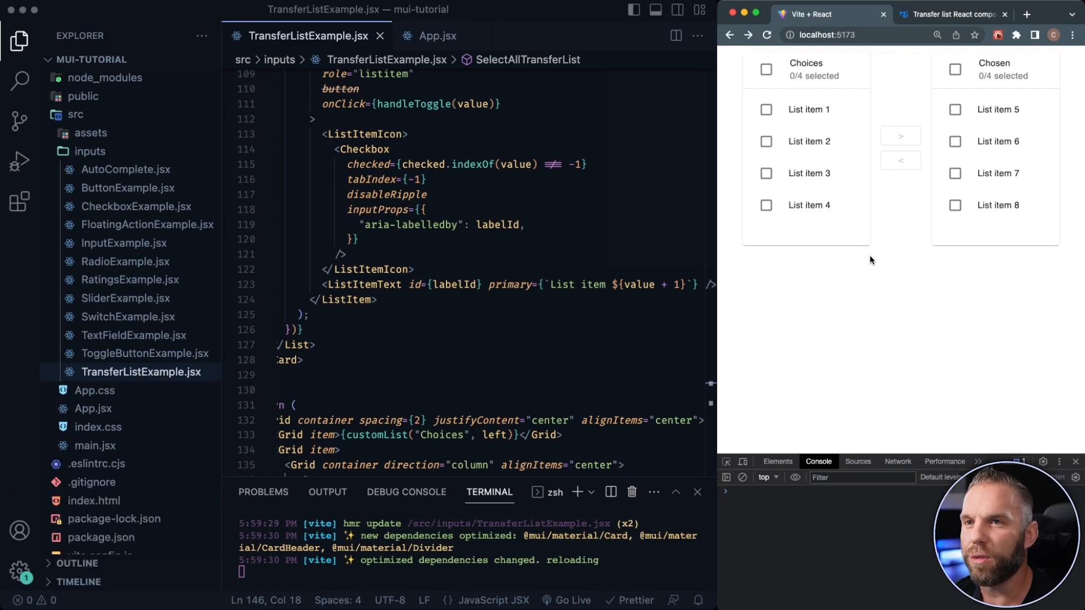
Return to the MUI docs tab to show the Components > Inputs navigation.
left_click(956, 14)
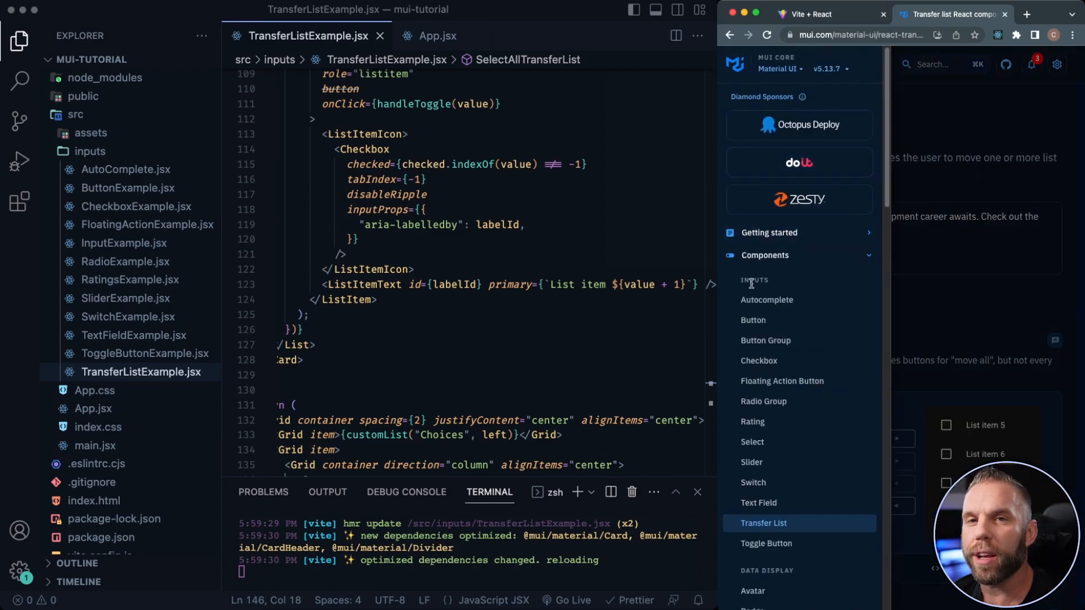
mouse_move(753, 328)
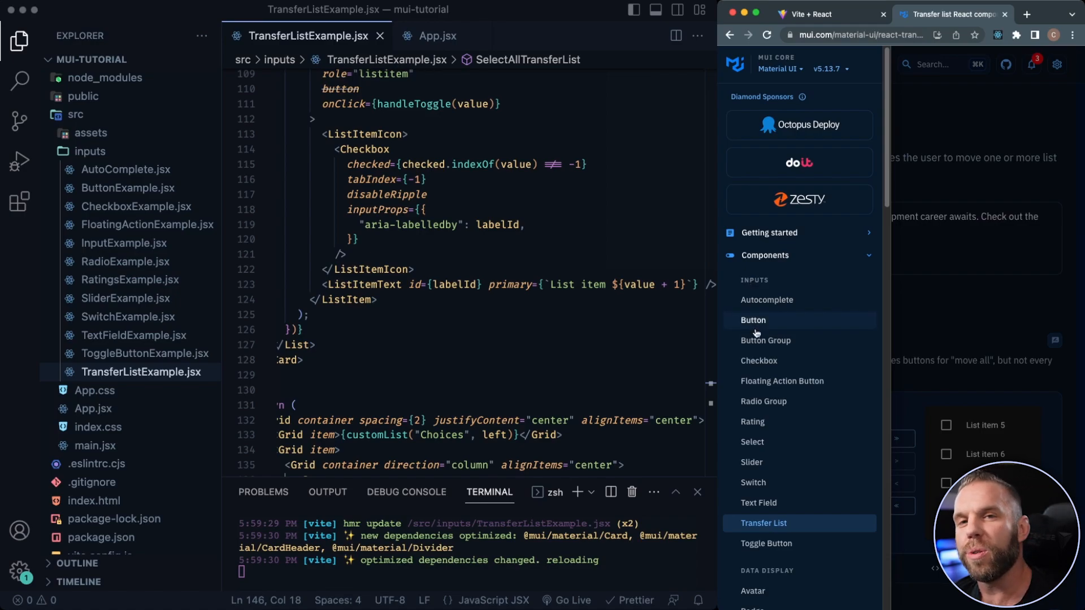